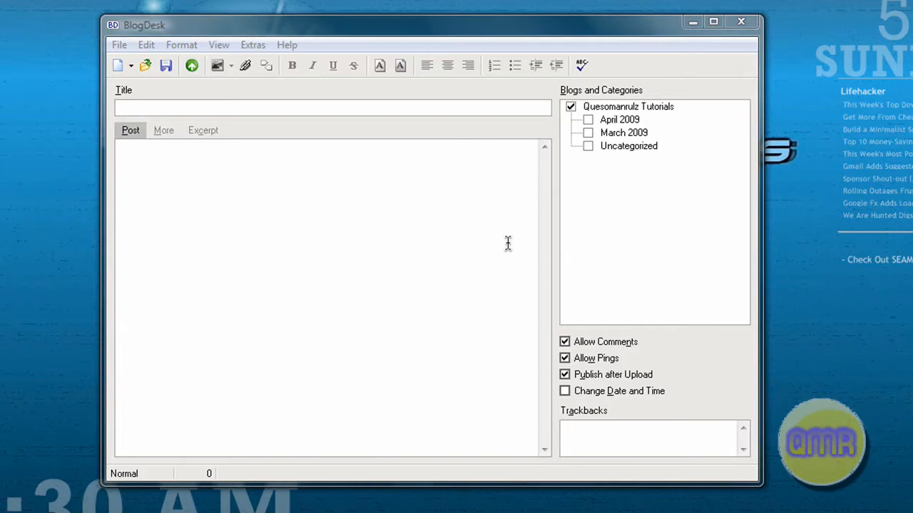
{"action": "mouse_move", "coordinate": [483, 212]}
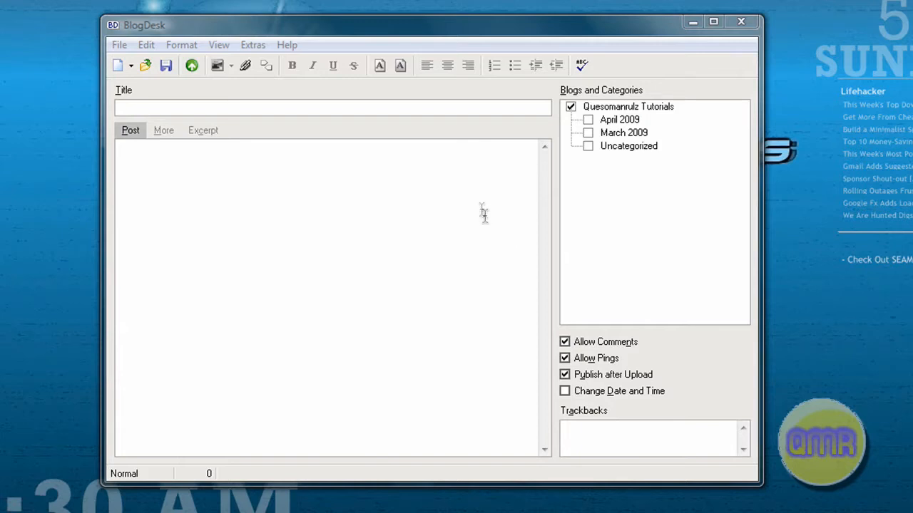
{"action": "mouse_move", "coordinate": [437, 29]}
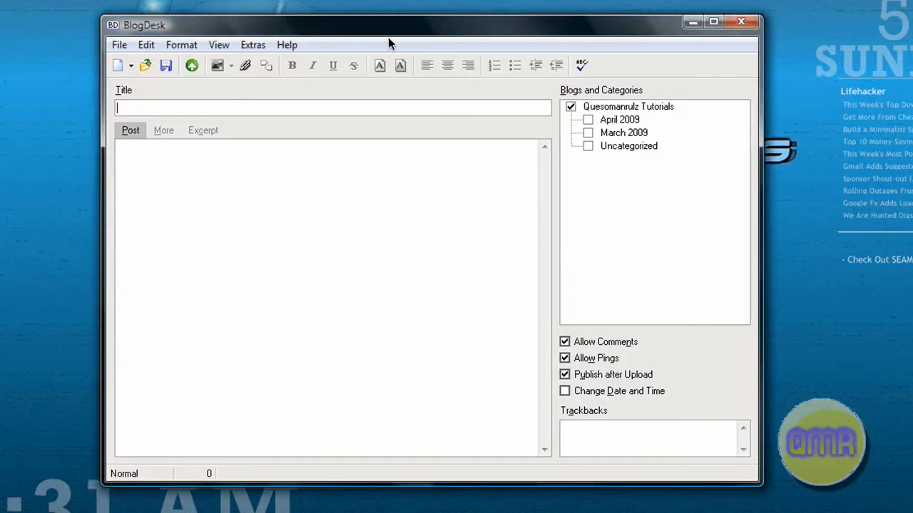
{"action": "mouse_move", "coordinate": [320, 91]}
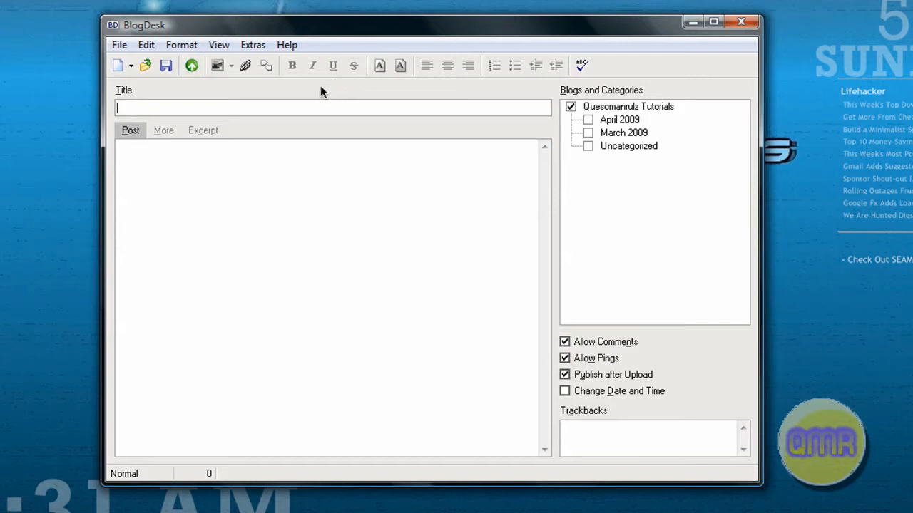
{"action": "mouse_move", "coordinate": [297, 85]}
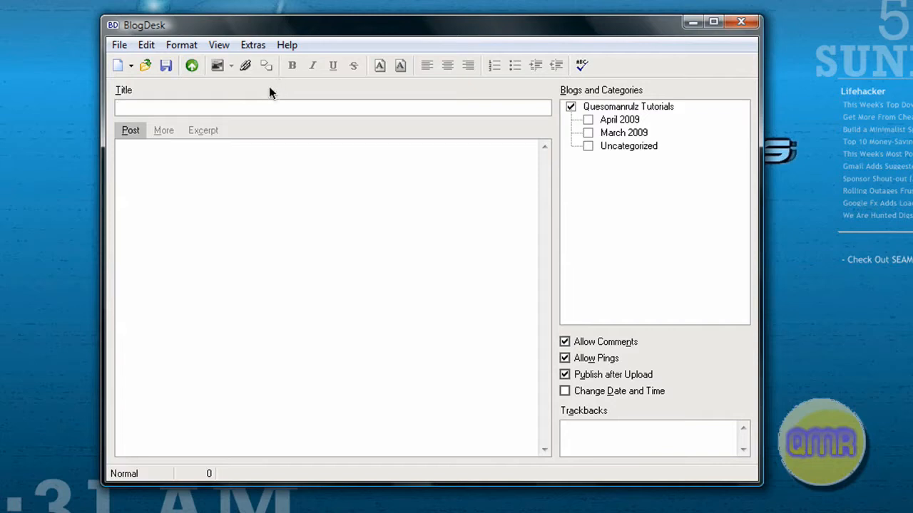
{"action": "mouse_move", "coordinate": [337, 35]}
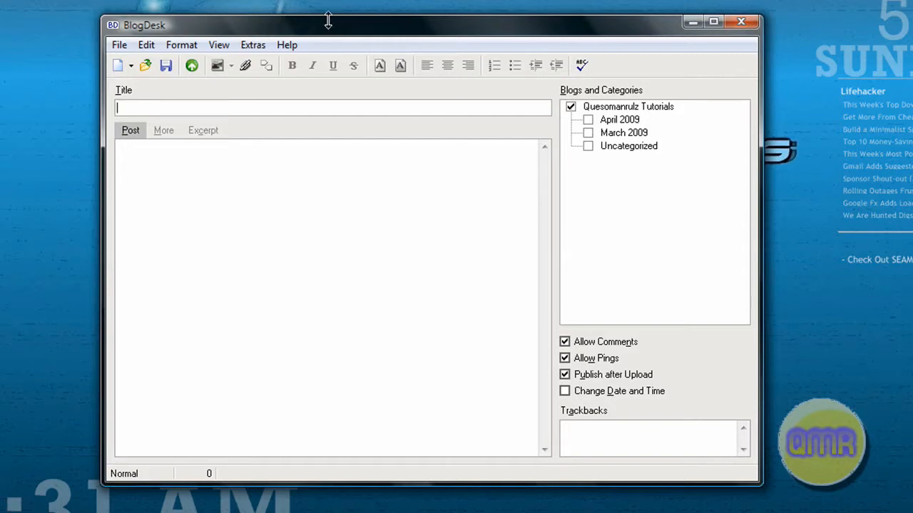
{"action": "mouse_move", "coordinate": [293, 134]}
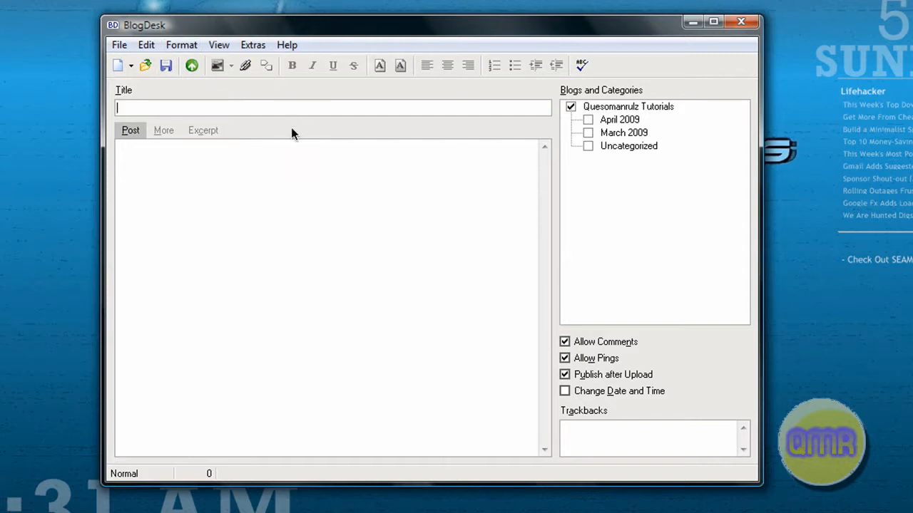
{"action": "mouse_move", "coordinate": [257, 97]}
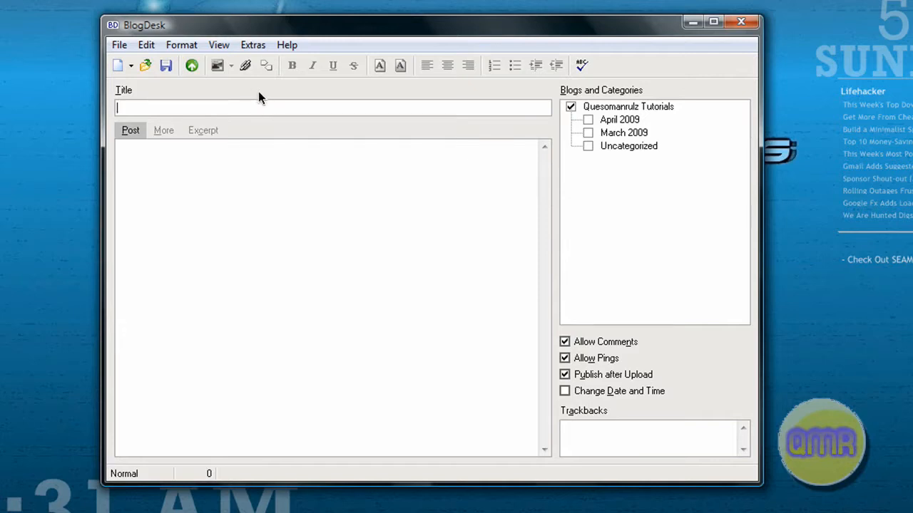
{"action": "mouse_move", "coordinate": [256, 92]}
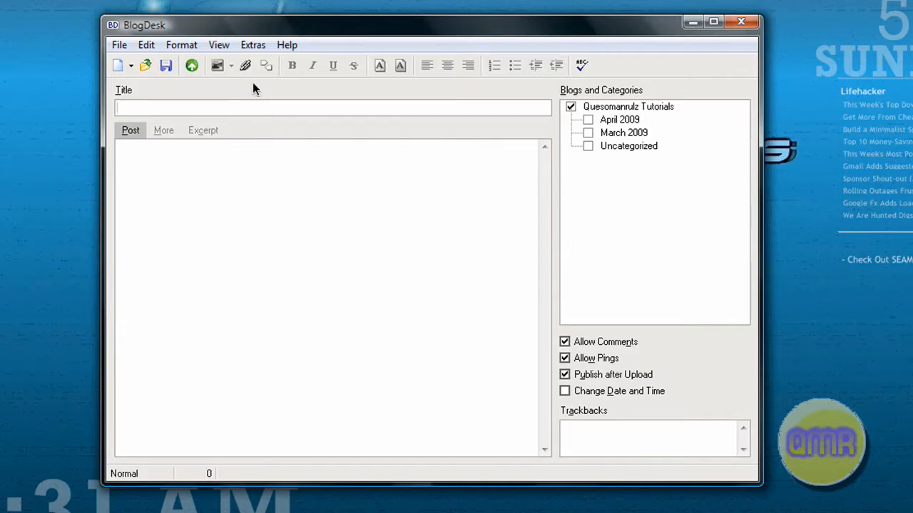
From blogdesk.org go to the Download page and start the BlogDesk 2.8 installer download.
{"action": "left_click", "coordinate": [214, 108]}
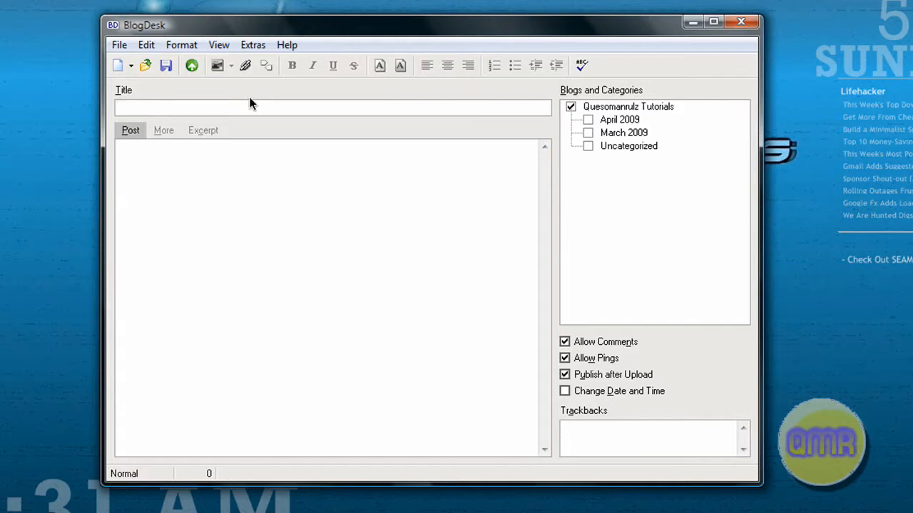
{"action": "mouse_move", "coordinate": [222, 121]}
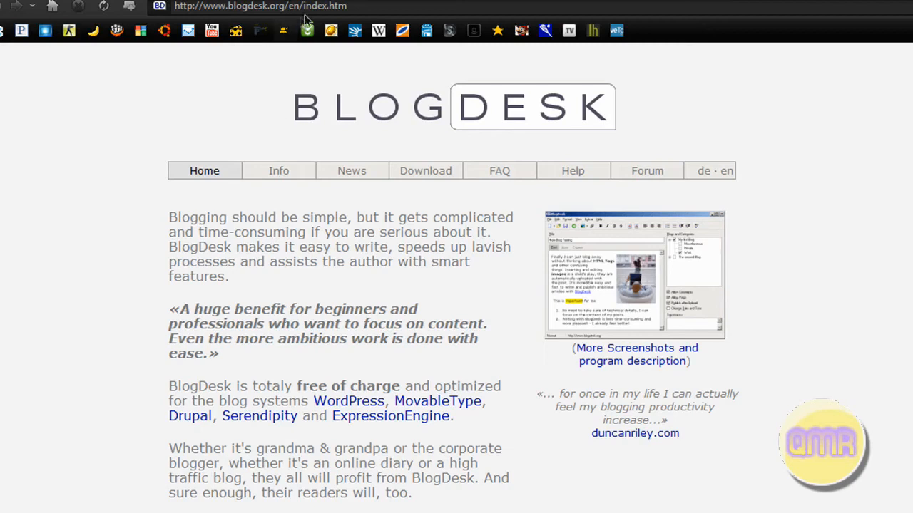
{"action": "left_click", "coordinate": [259, 6]}
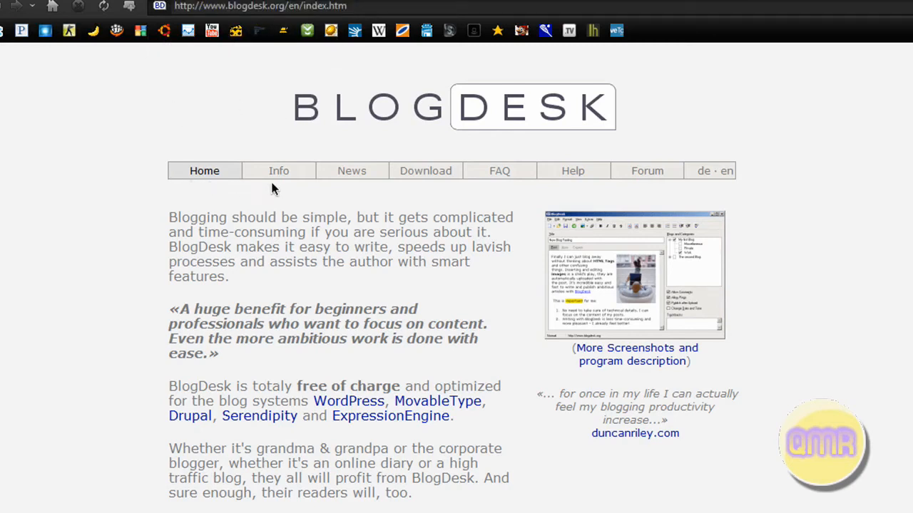
{"action": "mouse_move", "coordinate": [243, 183]}
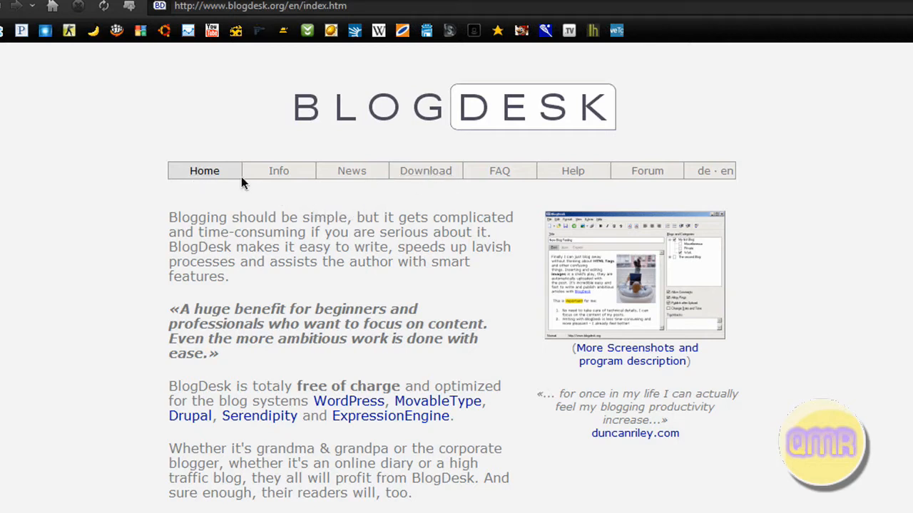
{"action": "mouse_move", "coordinate": [779, 200]}
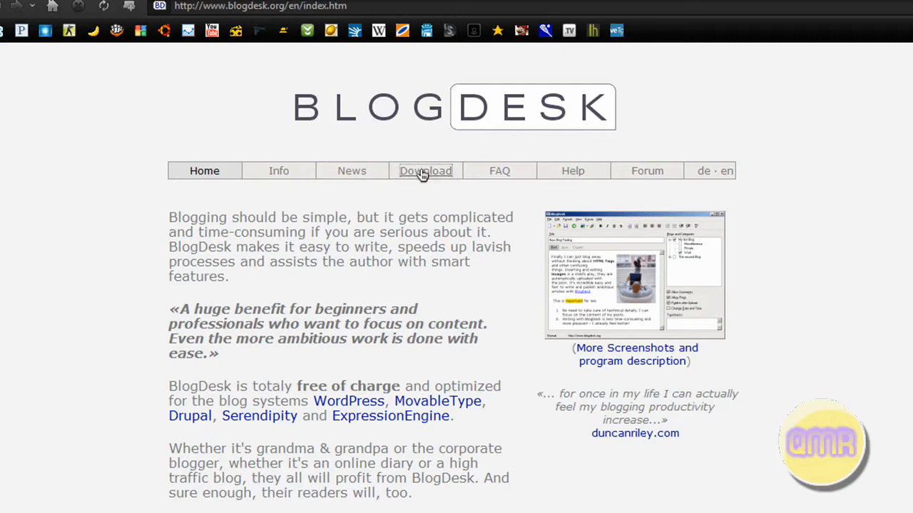
{"action": "left_click", "coordinate": [425, 171]}
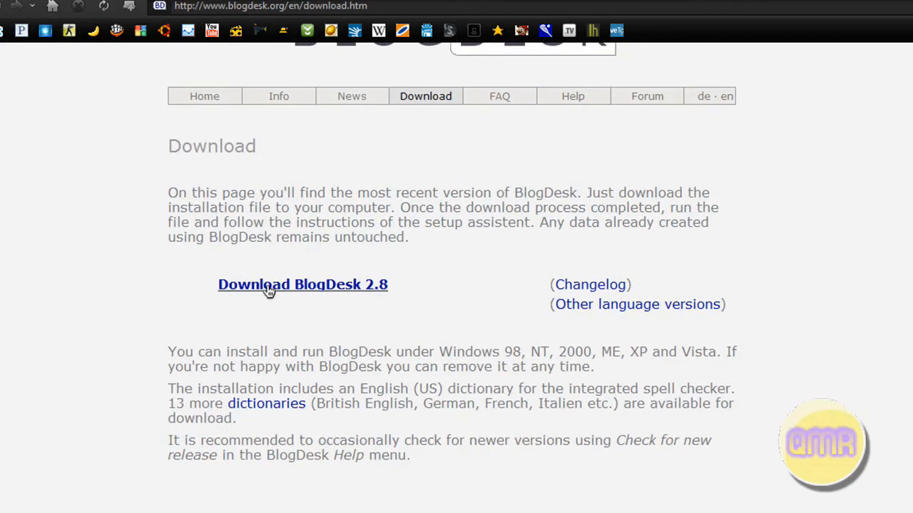
{"action": "left_click", "coordinate": [303, 285]}
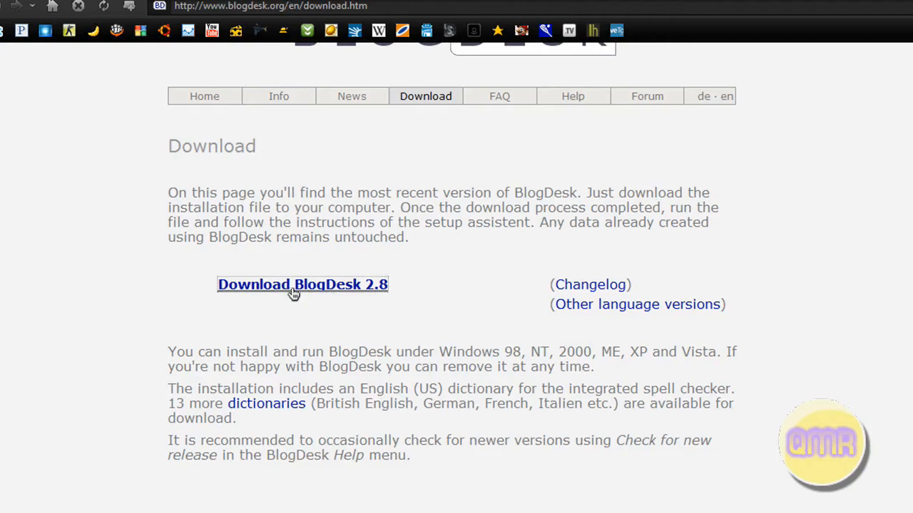
{"action": "left_click", "coordinate": [303, 286]}
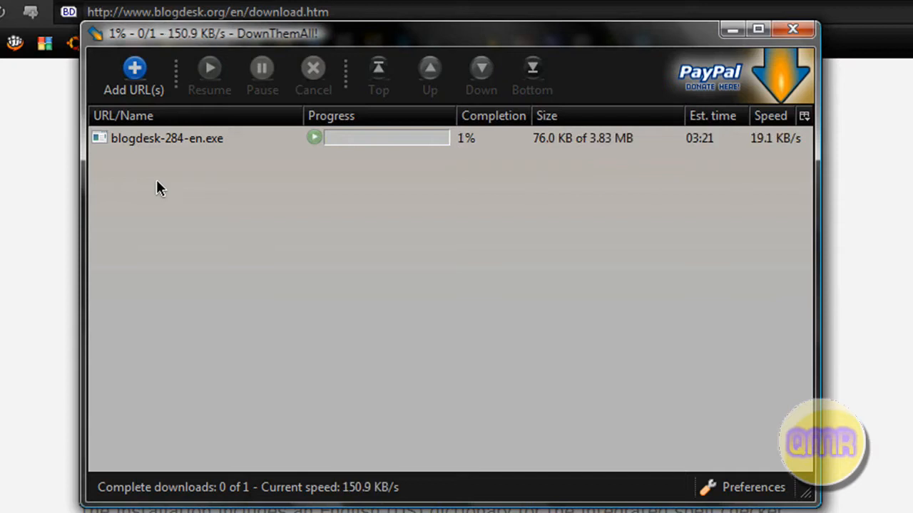
{"action": "mouse_move", "coordinate": [391, 181]}
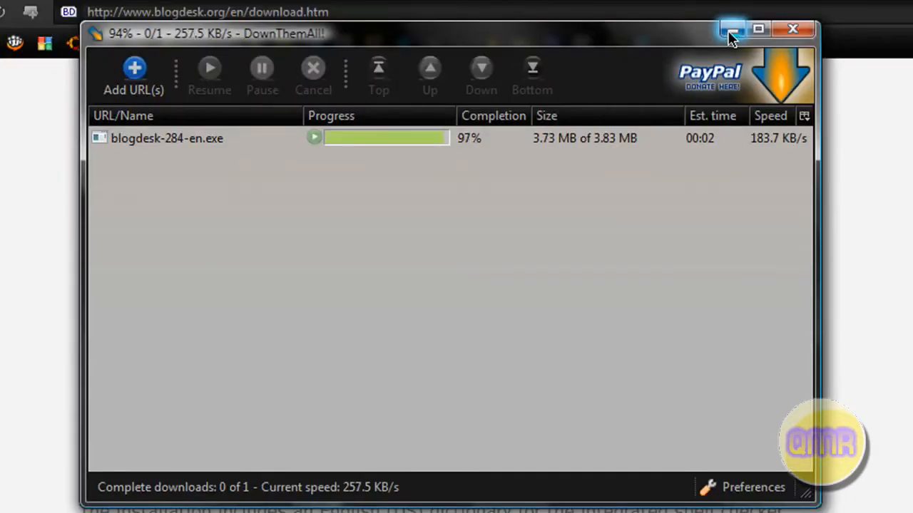
Minimize the DownThemAll! window while blogdesk-284-en.exe finishes downloading.
{"action": "left_click", "coordinate": [732, 29]}
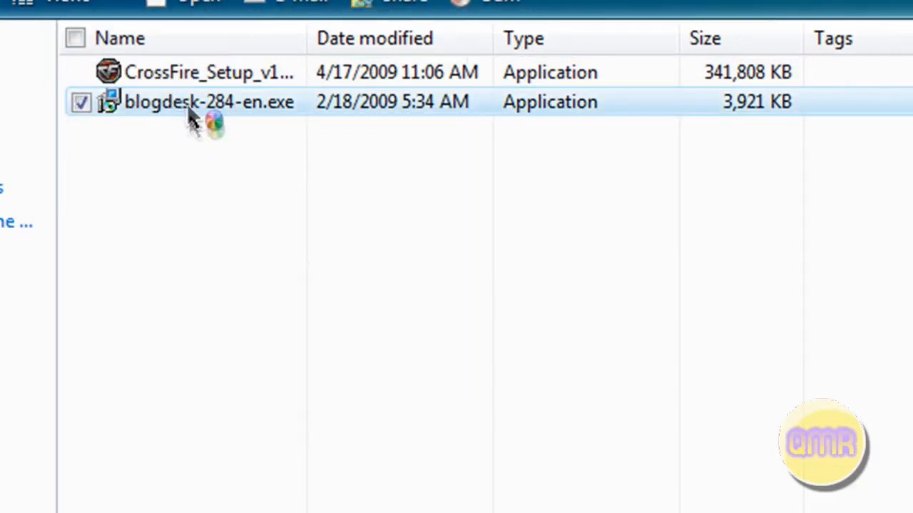
Run blogdesk-284-en.exe from the Downloads folder, hitting the 'BlogDesk is running' warning.
{"action": "double_click", "coordinate": [208, 101]}
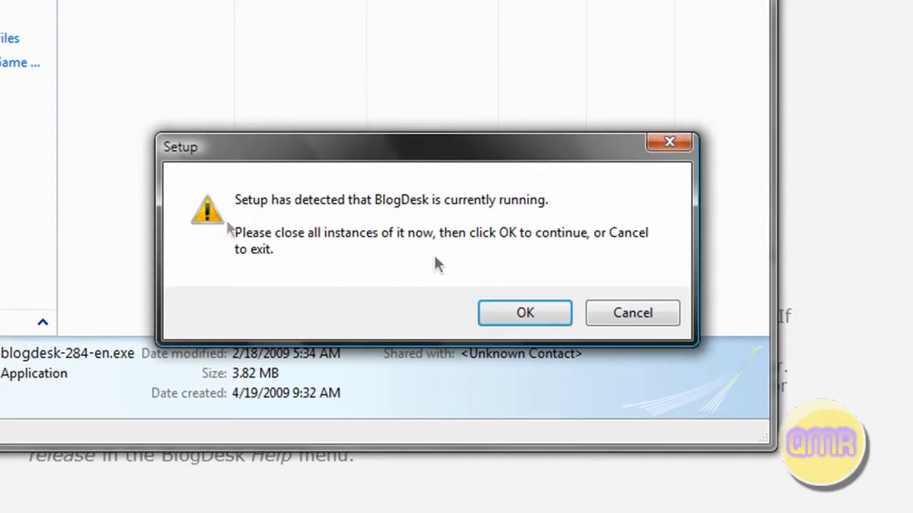
{"action": "mouse_move", "coordinate": [443, 231]}
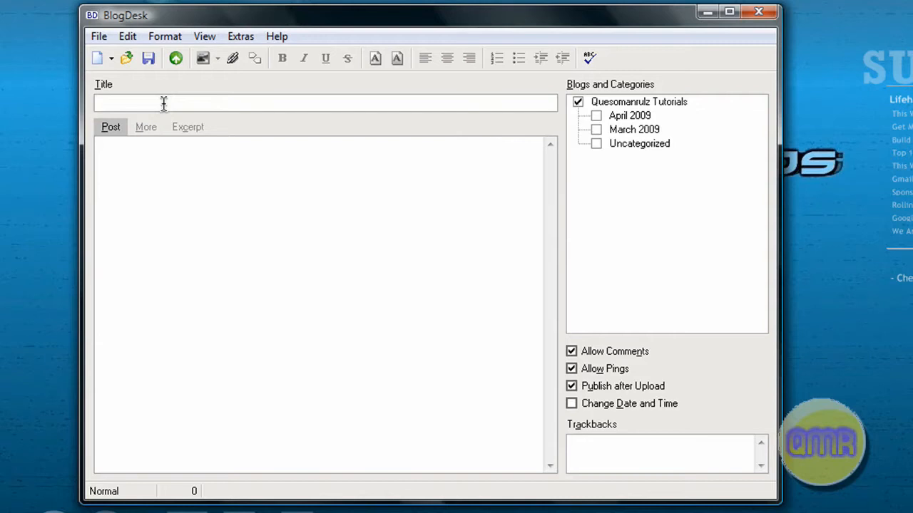
Title the post 'Test Post' and fill the body with placeholder text ending in 'hello world'.
{"action": "type", "text": "Test Po"}
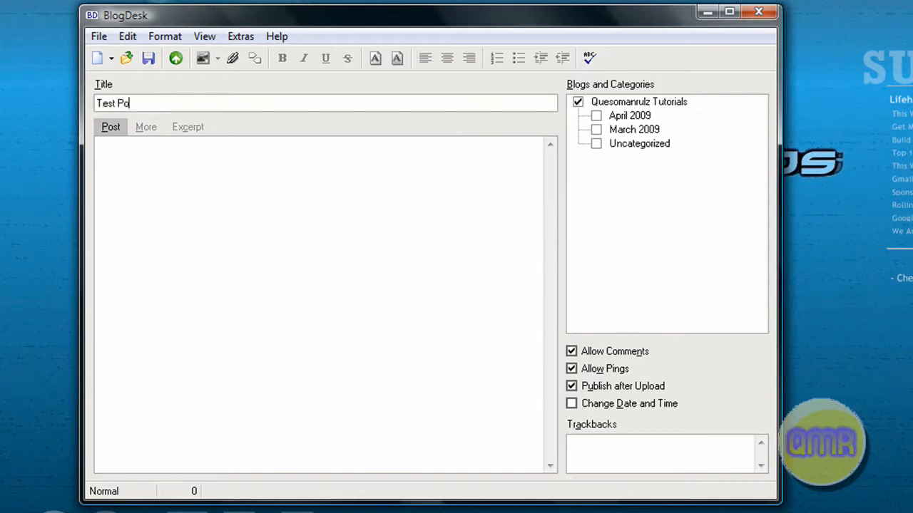
{"action": "type", "text": "st"}
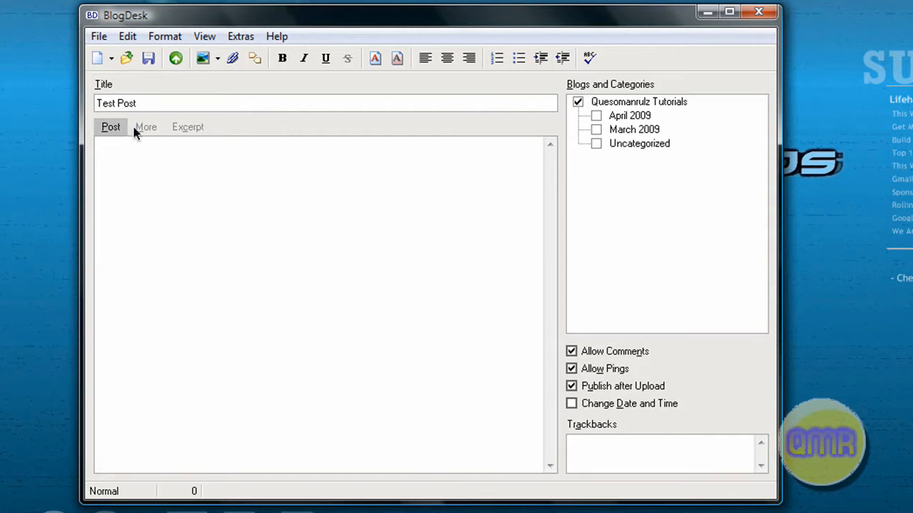
{"action": "left_click", "coordinate": [115, 156]}
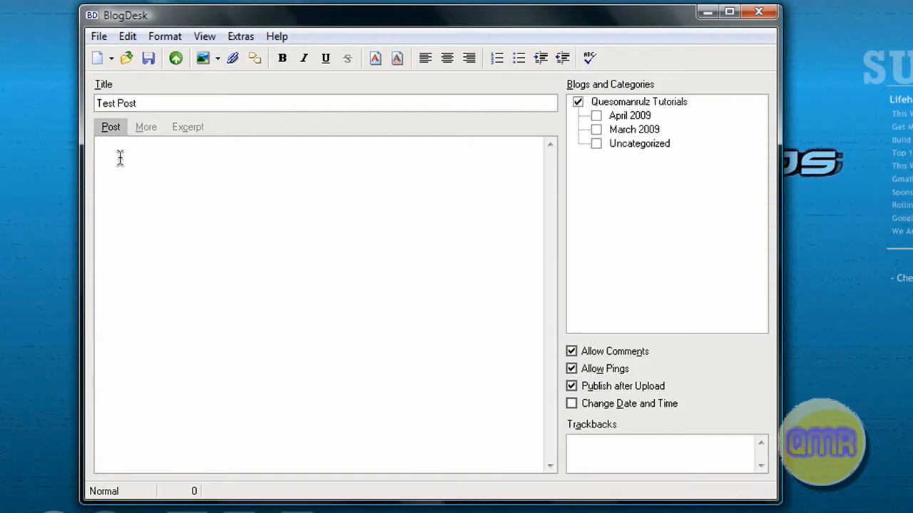
{"action": "type", "text": "djsadadwwad"}
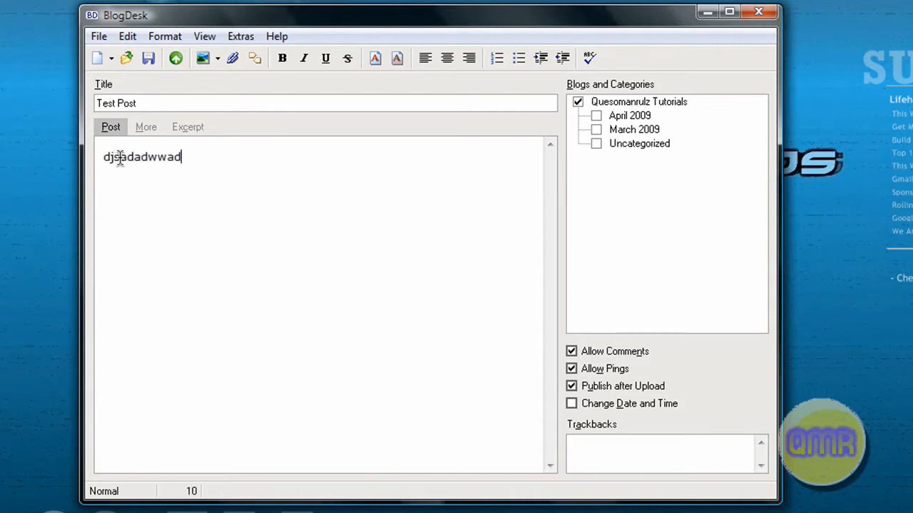
{"action": "type", "text": "fsadvdgsfasdd"}
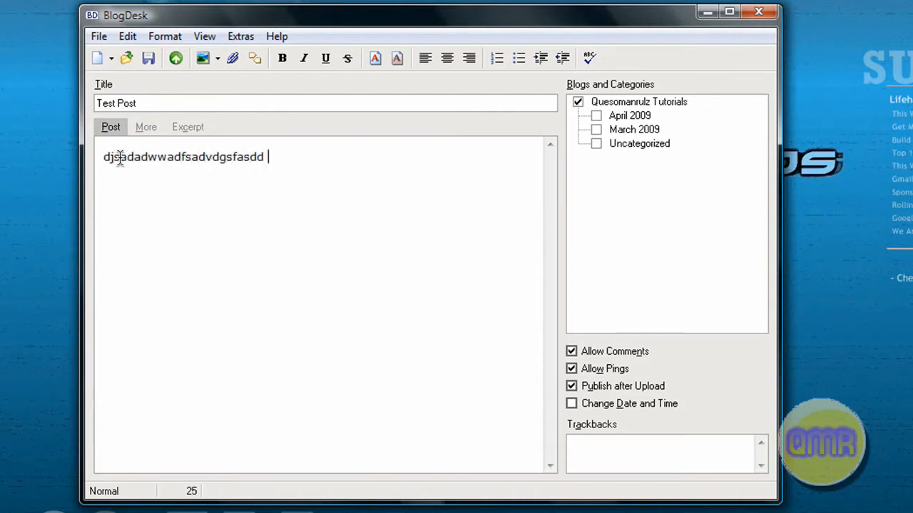
{"action": "type", "text": "hello worl"}
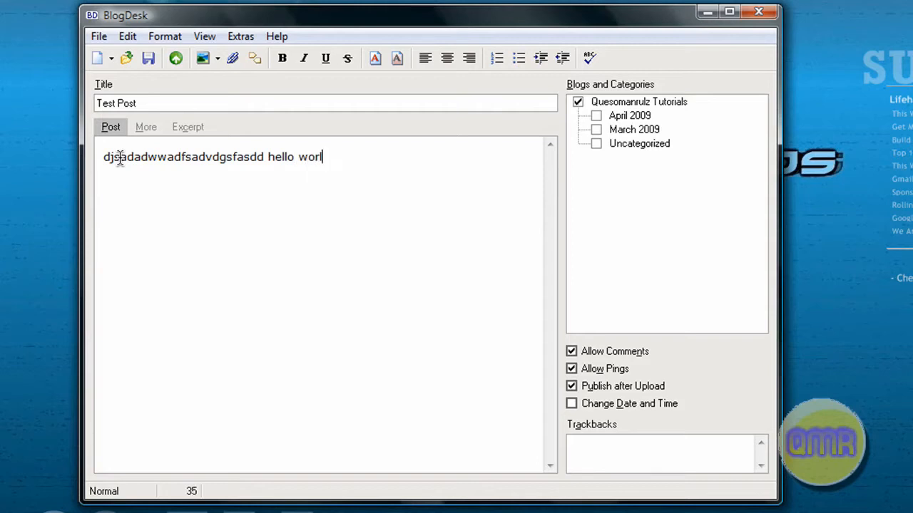
{"action": "type", "text": "d"}
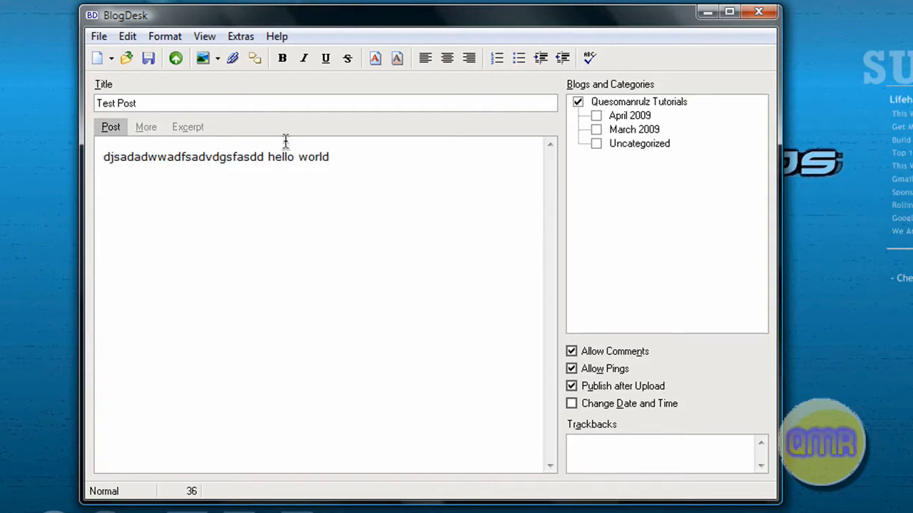
Add placeholder text to the post's More section and return to the main Post text.
{"action": "left_click", "coordinate": [145, 127]}
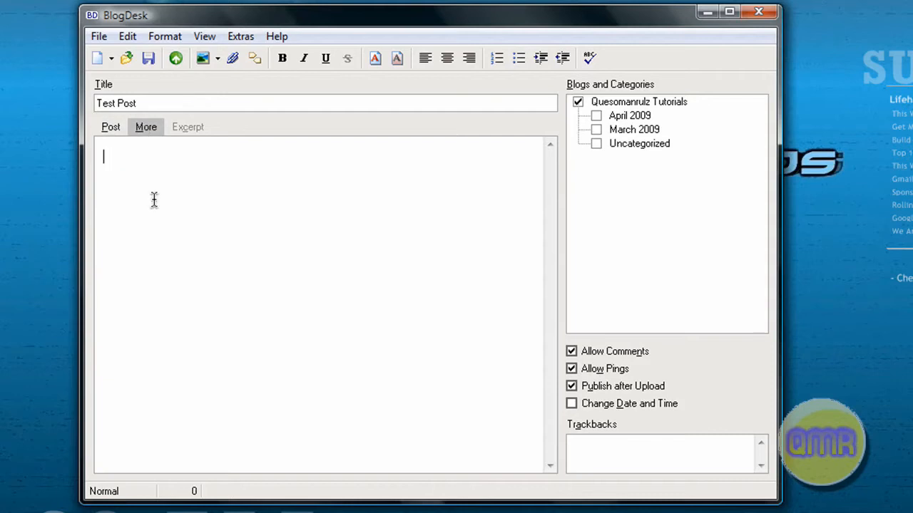
{"action": "type", "text": "masddijvn"}
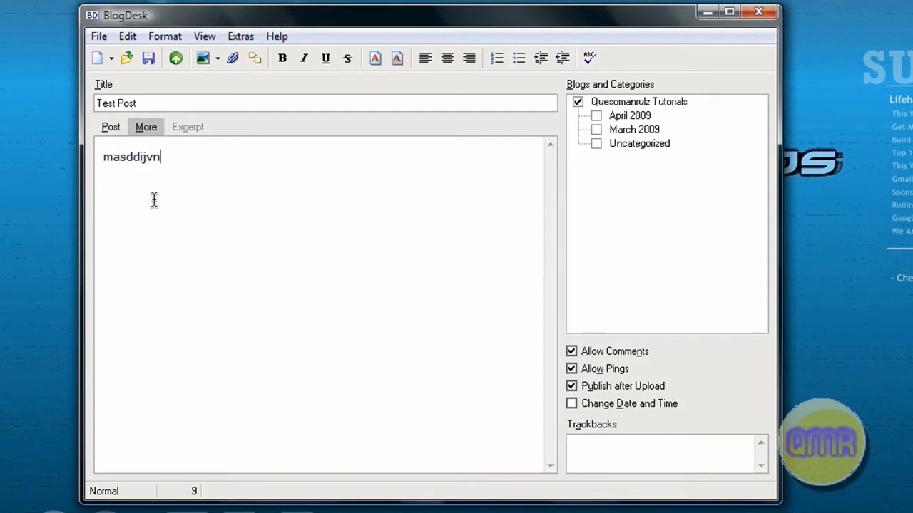
{"action": "type", "text": "afsdfgaed"}
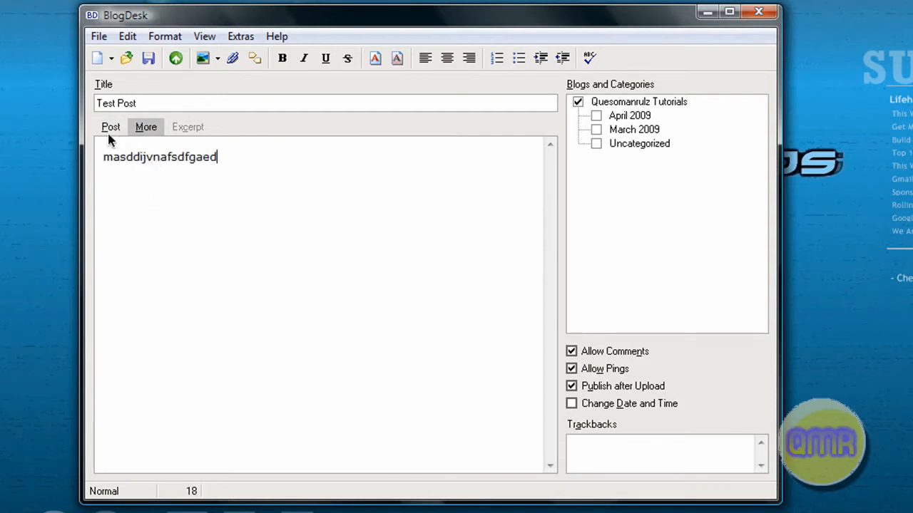
{"action": "left_click", "coordinate": [111, 127]}
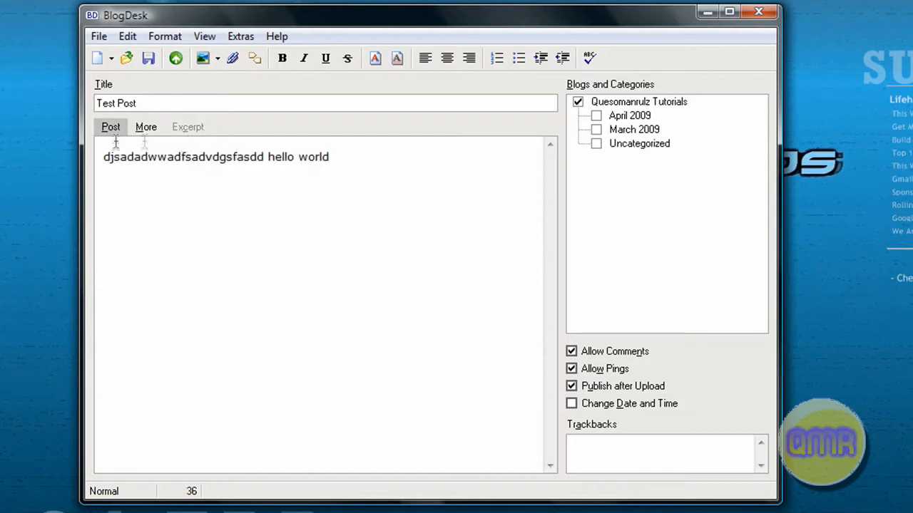
Visit the Excerpt section and enter the body line ending in 'hello world'.
{"action": "left_click", "coordinate": [188, 127]}
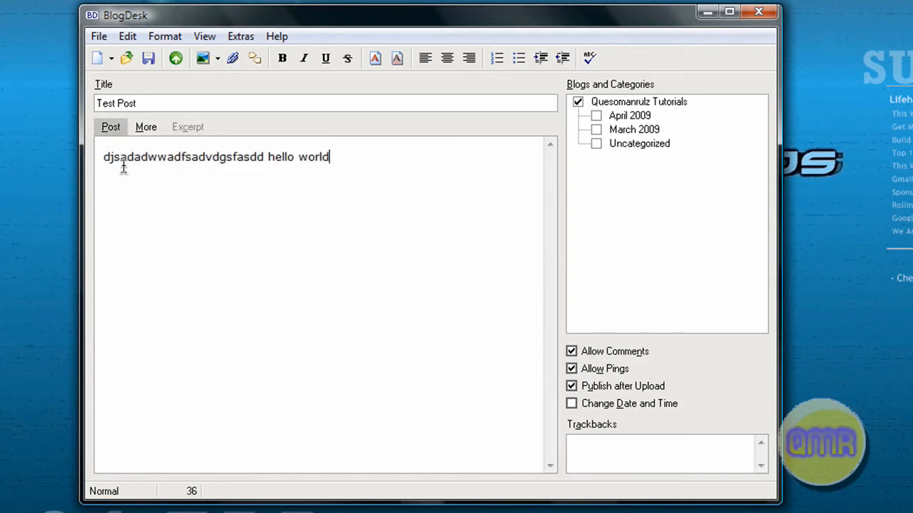
{"action": "mouse_move", "coordinate": [388, 268]}
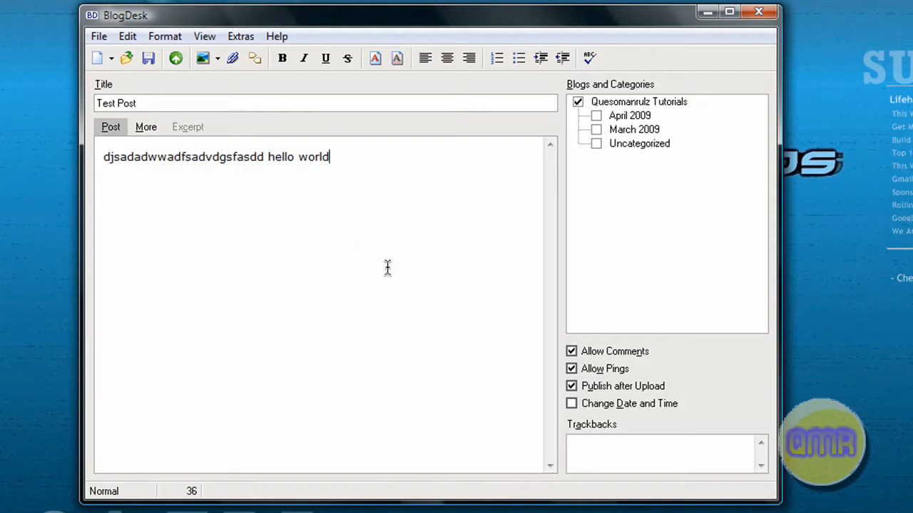
{"action": "left_click", "coordinate": [188, 127]}
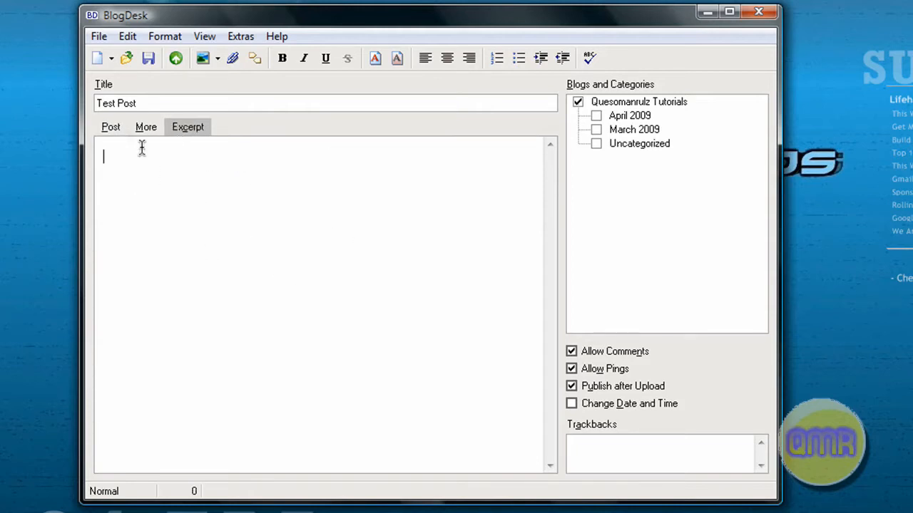
{"action": "type", "text": "djsadadwwadfsadvdgsfasdd hello world"}
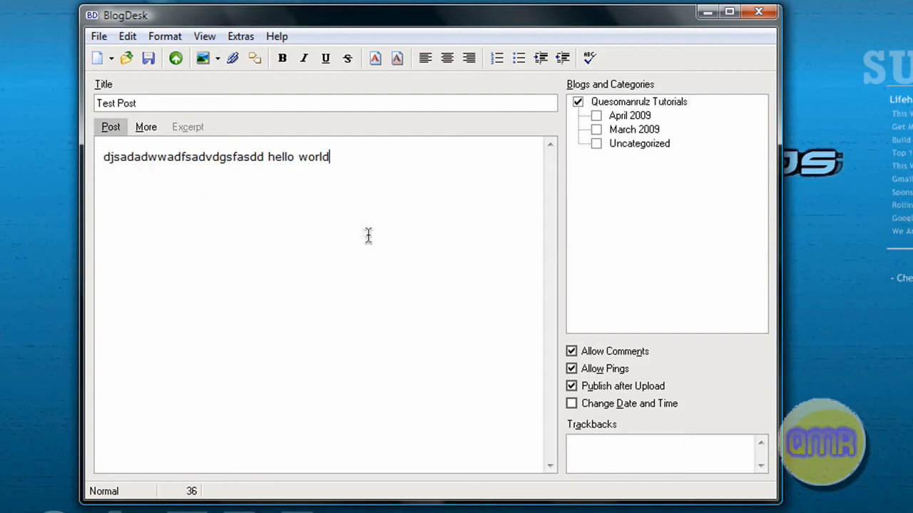
{"action": "mouse_move", "coordinate": [264, 261]}
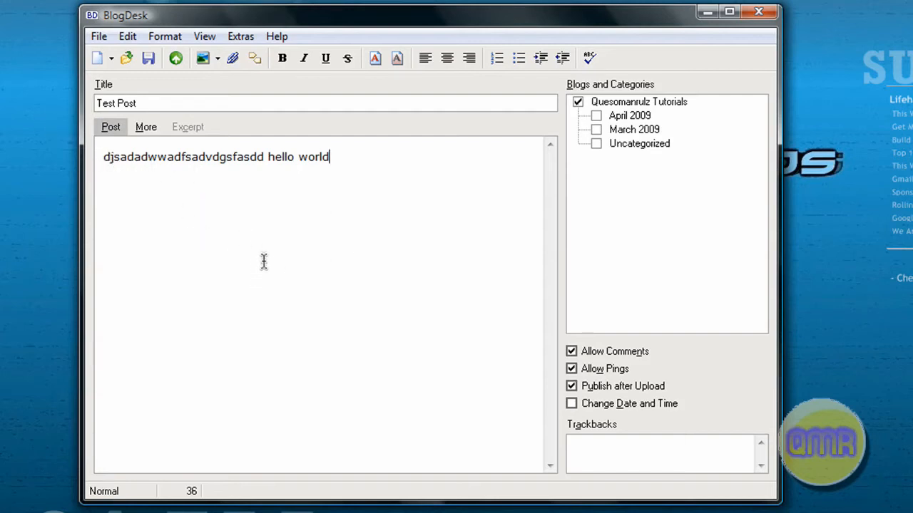
{"action": "mouse_move", "coordinate": [205, 149]}
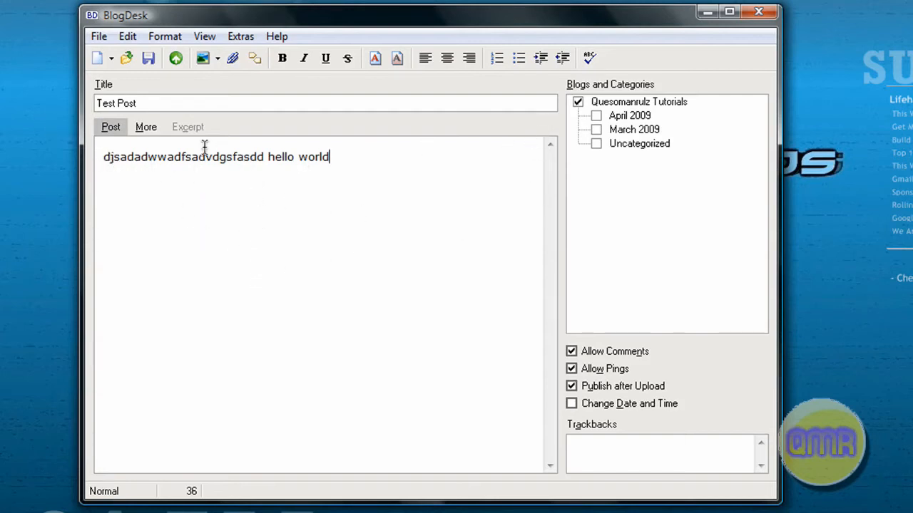
{"action": "mouse_move", "coordinate": [268, 236]}
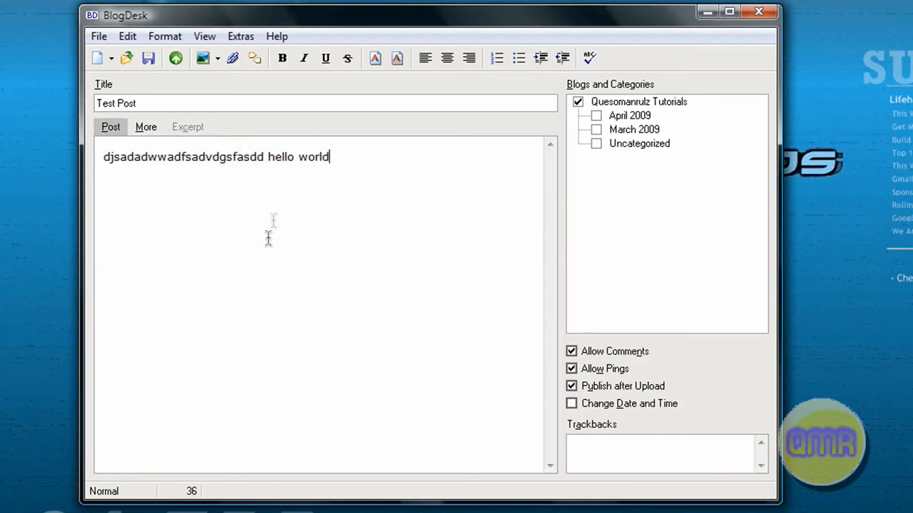
{"action": "mouse_move", "coordinate": [214, 211]}
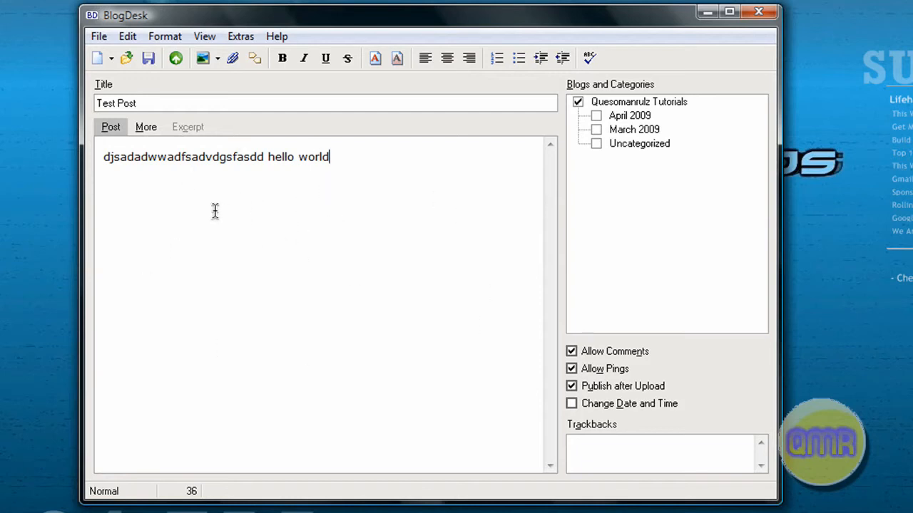
{"action": "mouse_move", "coordinate": [547, 108]}
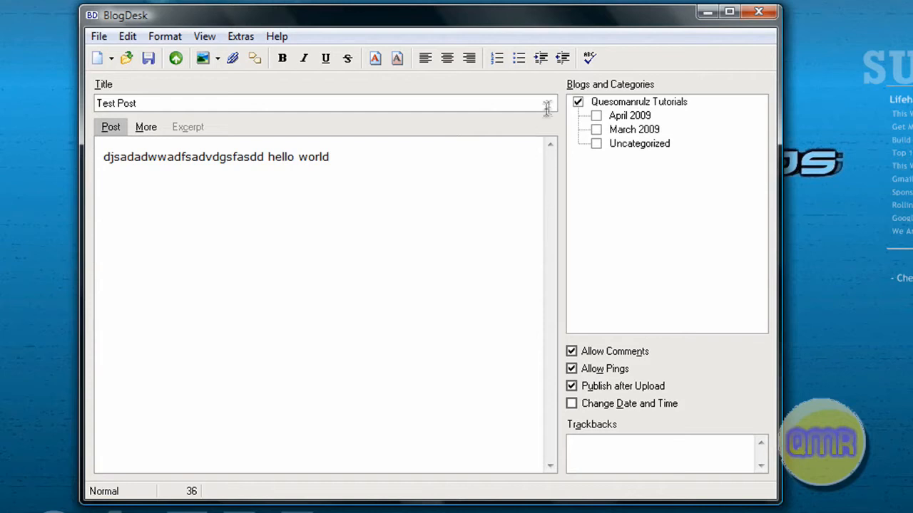
{"action": "mouse_move", "coordinate": [577, 115]}
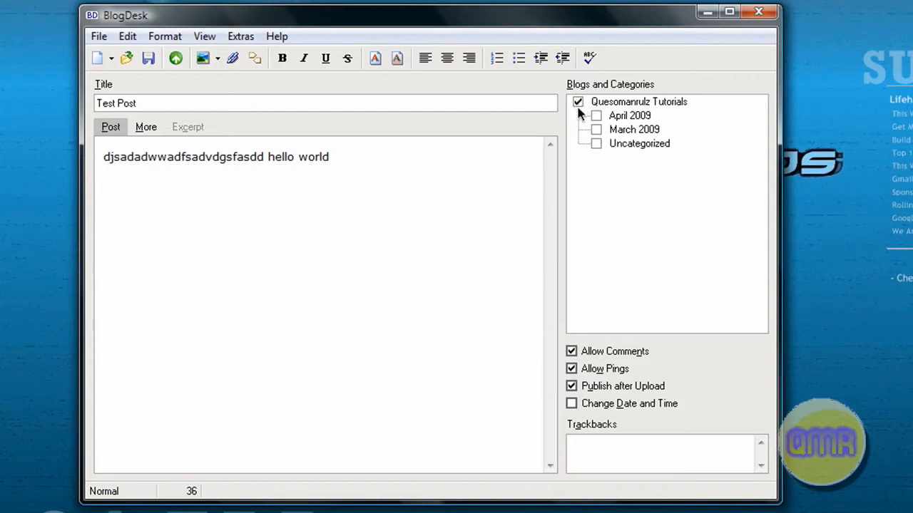
{"action": "mouse_move", "coordinate": [596, 115]}
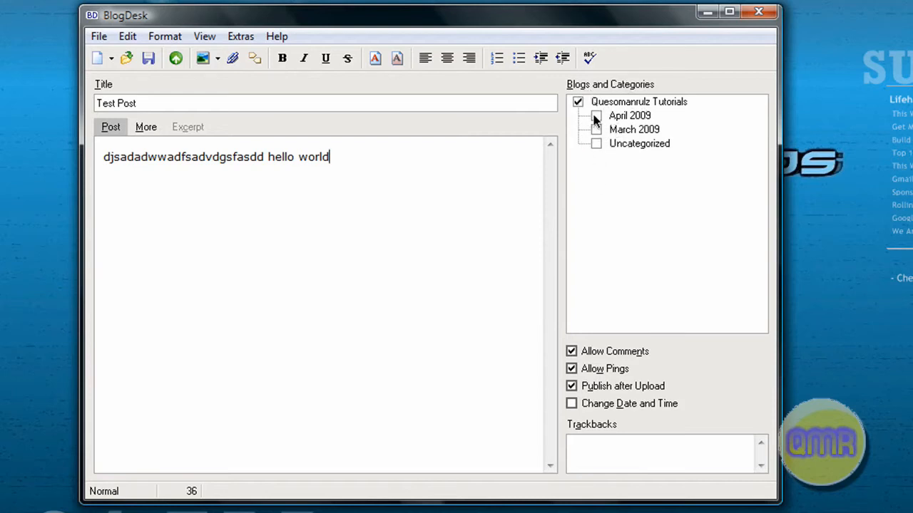
File the post under April 2009 with Allow Comments and Publish after Upload enabled.
{"action": "left_click", "coordinate": [596, 115]}
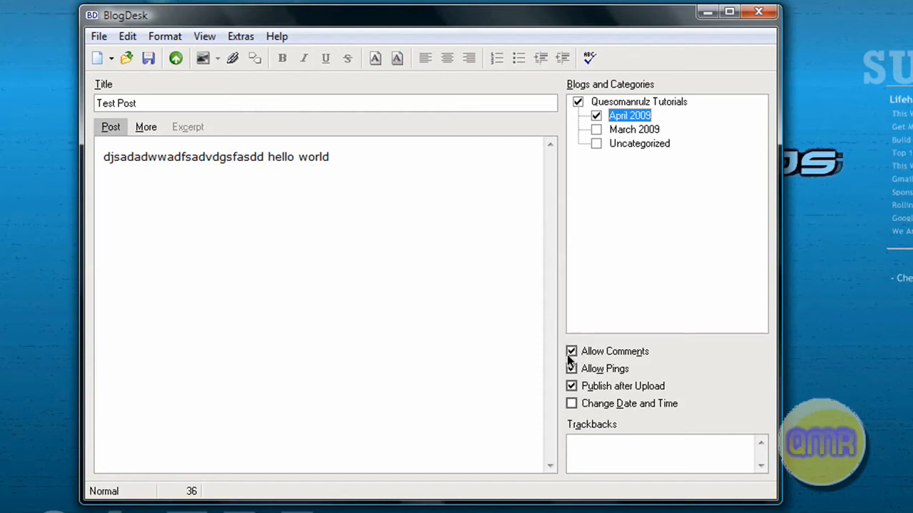
{"action": "left_click", "coordinate": [570, 368]}
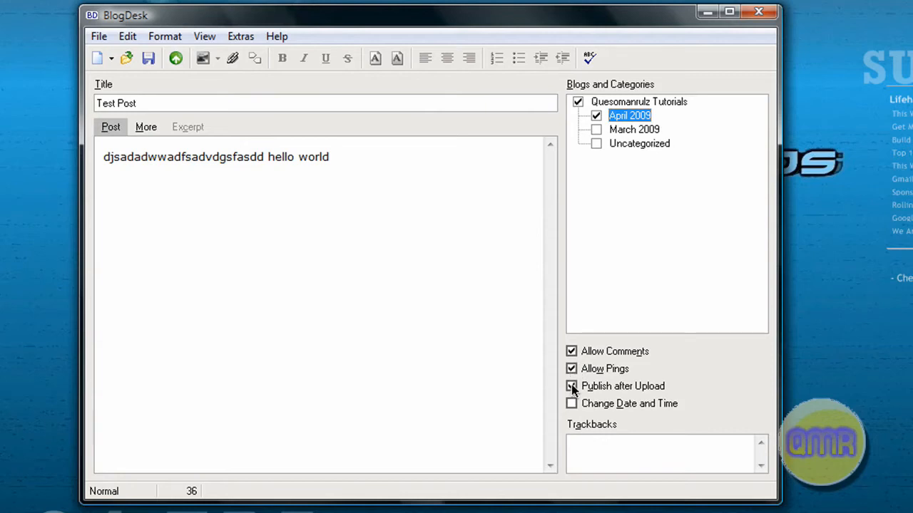
{"action": "left_click", "coordinate": [570, 385]}
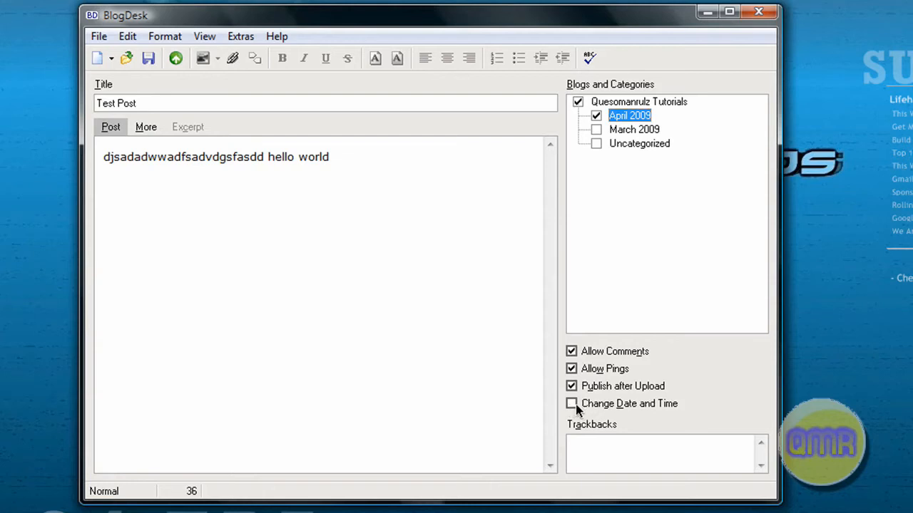
{"action": "mouse_move", "coordinate": [573, 408]}
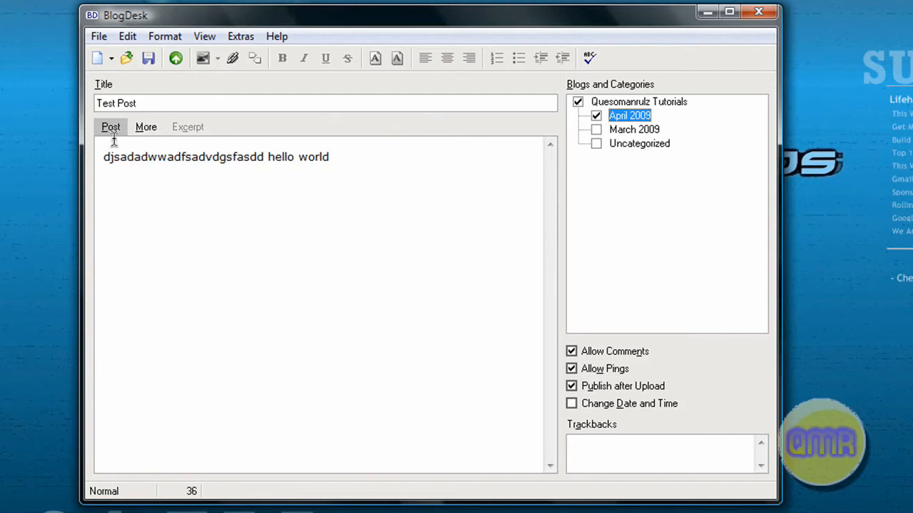
{"action": "mouse_move", "coordinate": [226, 74]}
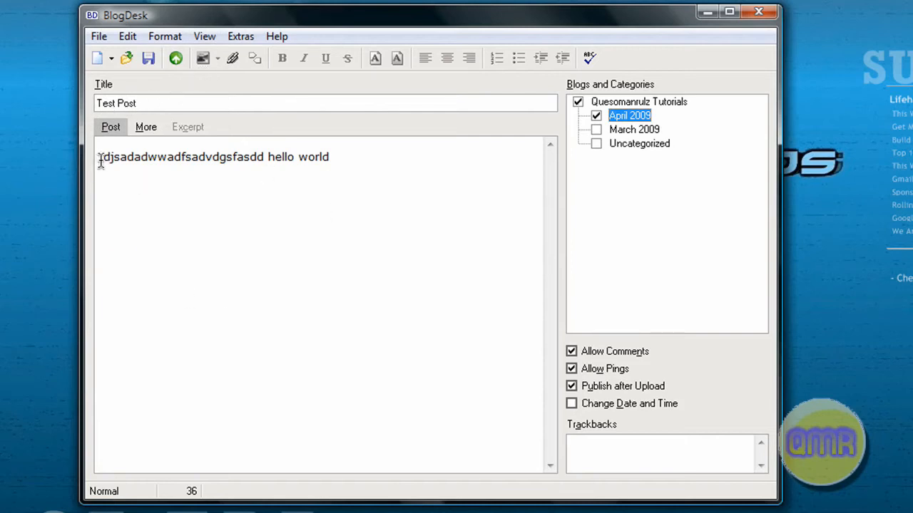
{"action": "mouse_move", "coordinate": [203, 57]}
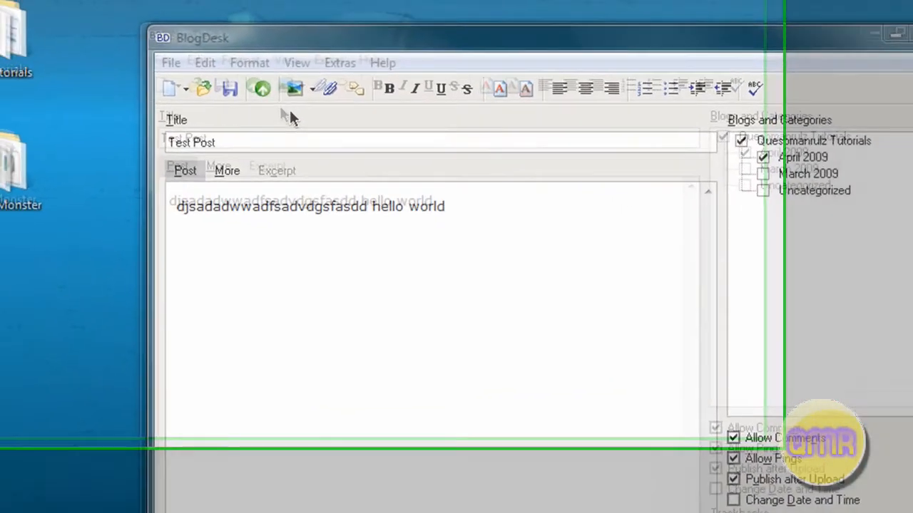
{"action": "left_click", "coordinate": [294, 89]}
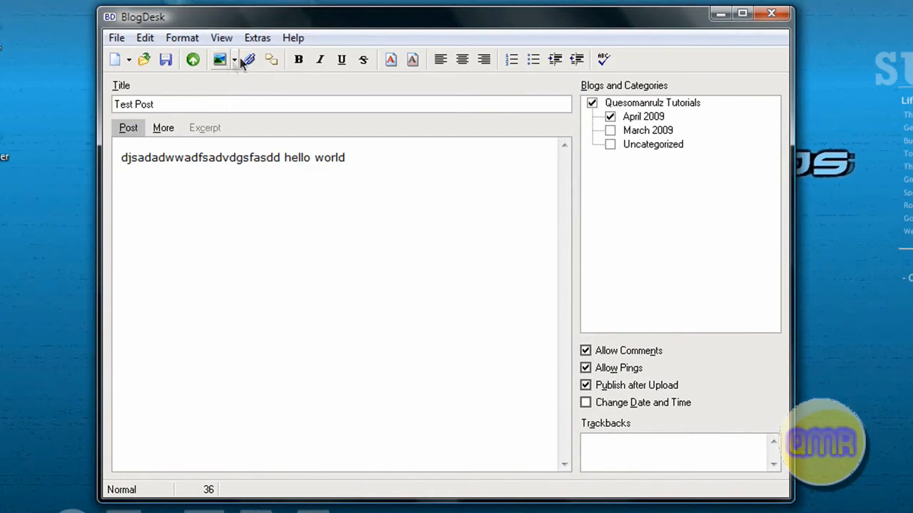
{"action": "left_click", "coordinate": [236, 60]}
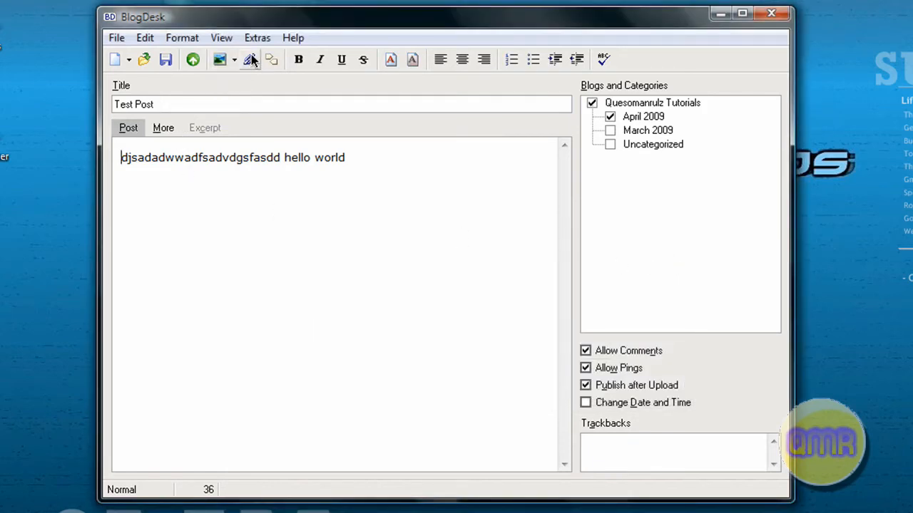
{"action": "left_click", "coordinate": [251, 60]}
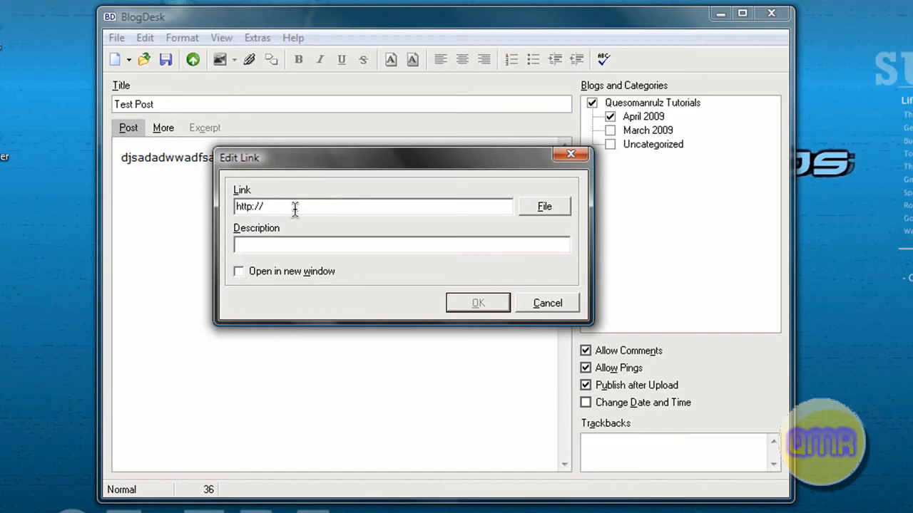
{"action": "mouse_move", "coordinate": [506, 299]}
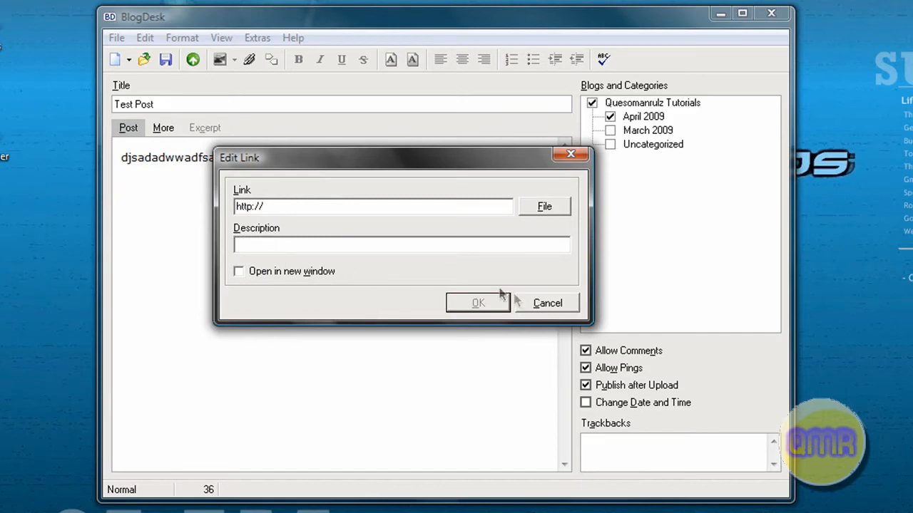
{"action": "left_click", "coordinate": [547, 302]}
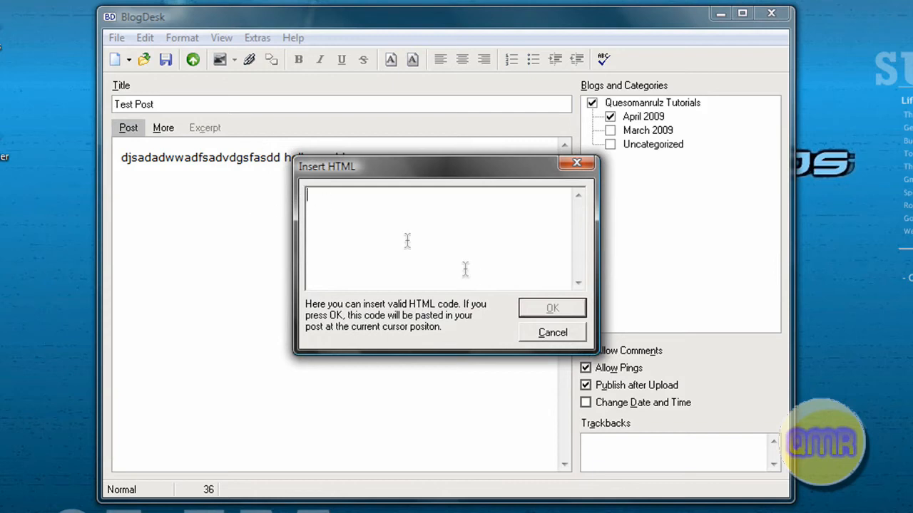
{"action": "mouse_move", "coordinate": [459, 266]}
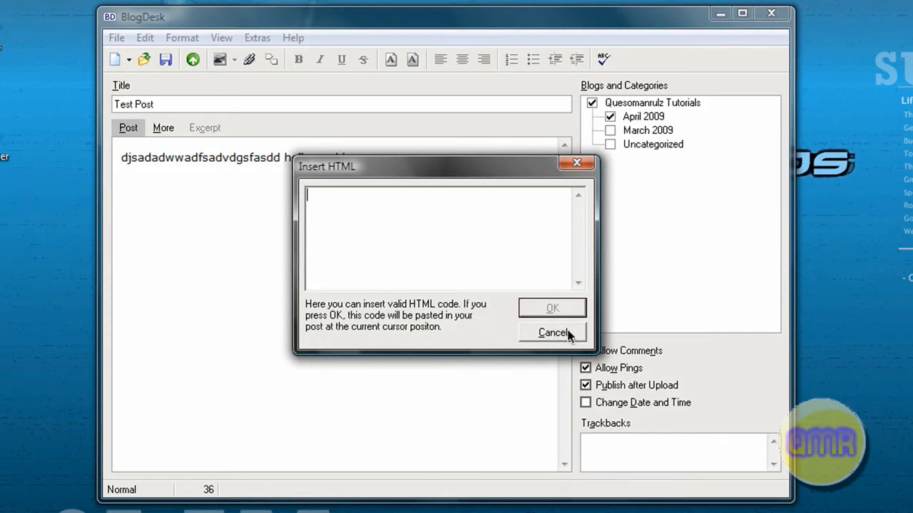
{"action": "left_click", "coordinate": [553, 333]}
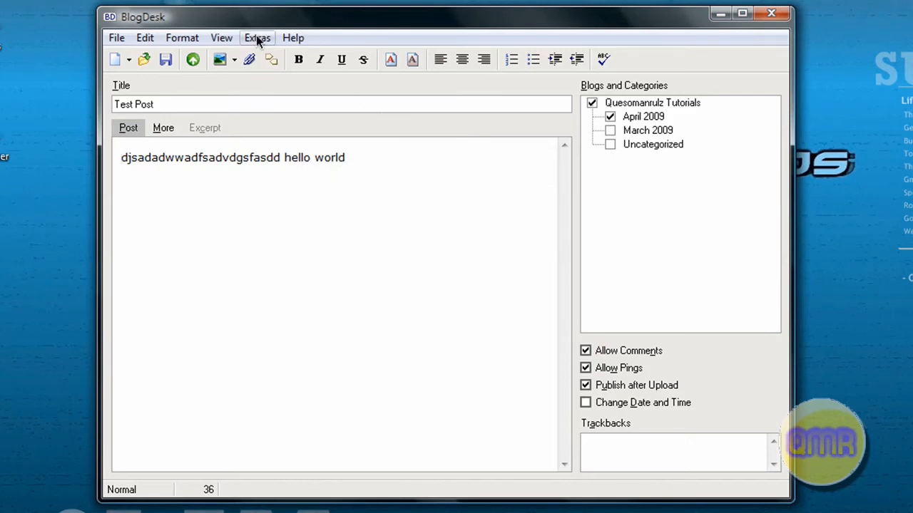
{"action": "left_click", "coordinate": [256, 37]}
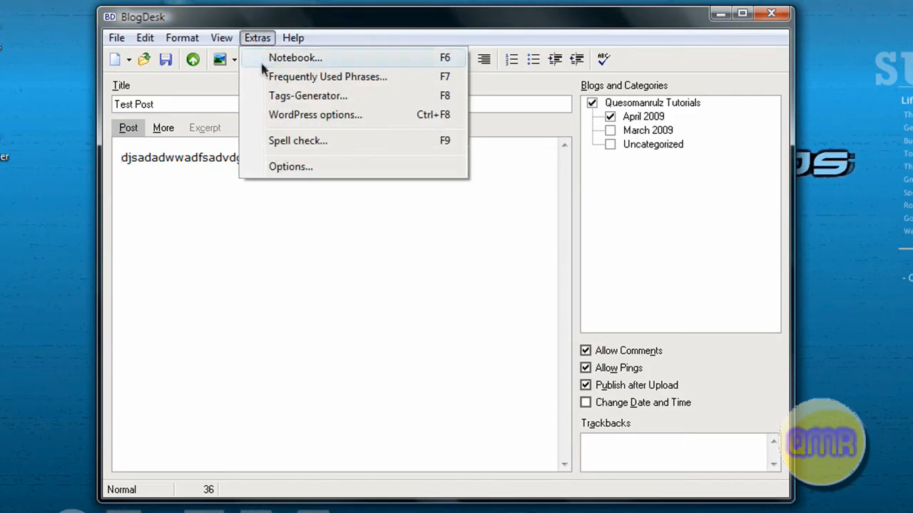
{"action": "left_click", "coordinate": [314, 114]}
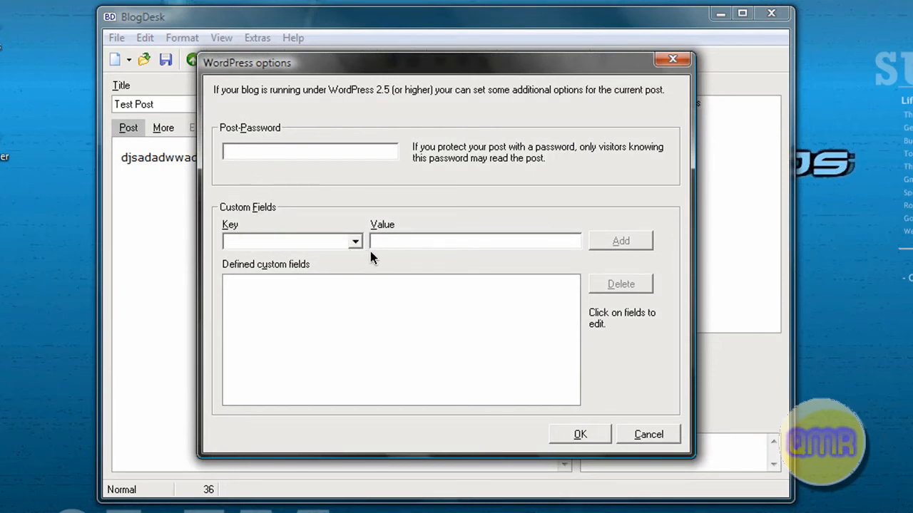
{"action": "mouse_move", "coordinate": [296, 257]}
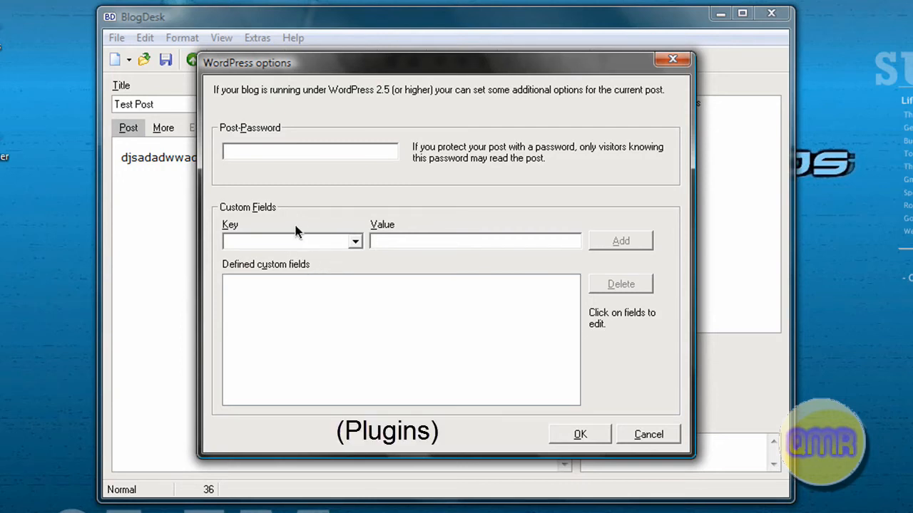
{"action": "mouse_move", "coordinate": [357, 220]}
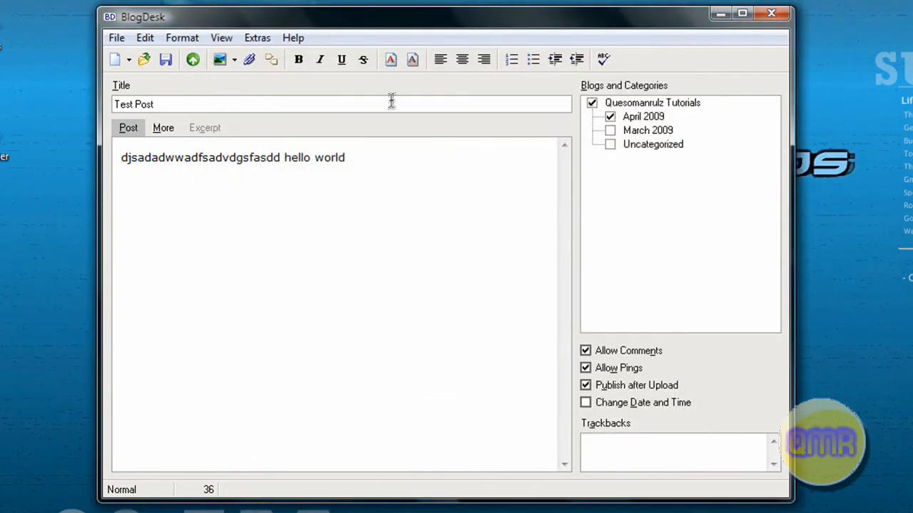
Open Manage Blogs from the File menu and launch the Blog-Wizard with New.
{"action": "left_click", "coordinate": [146, 37]}
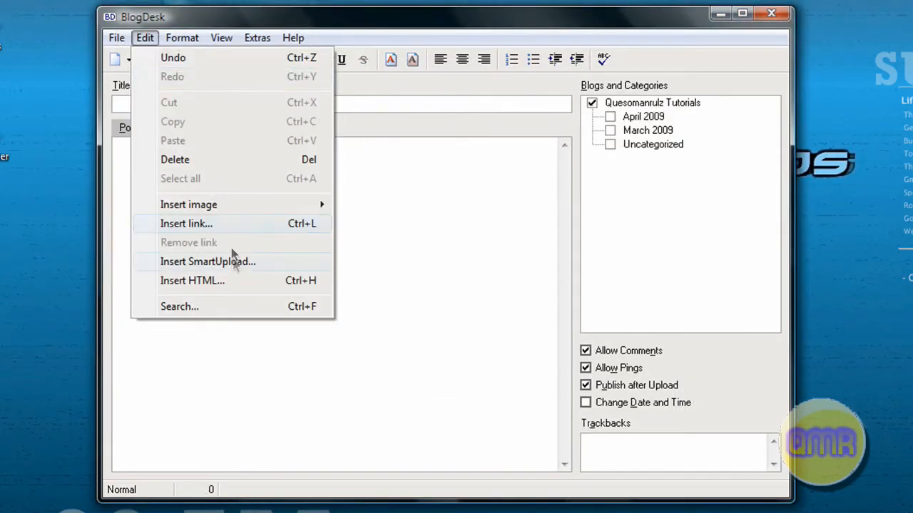
{"action": "left_click", "coordinate": [117, 37]}
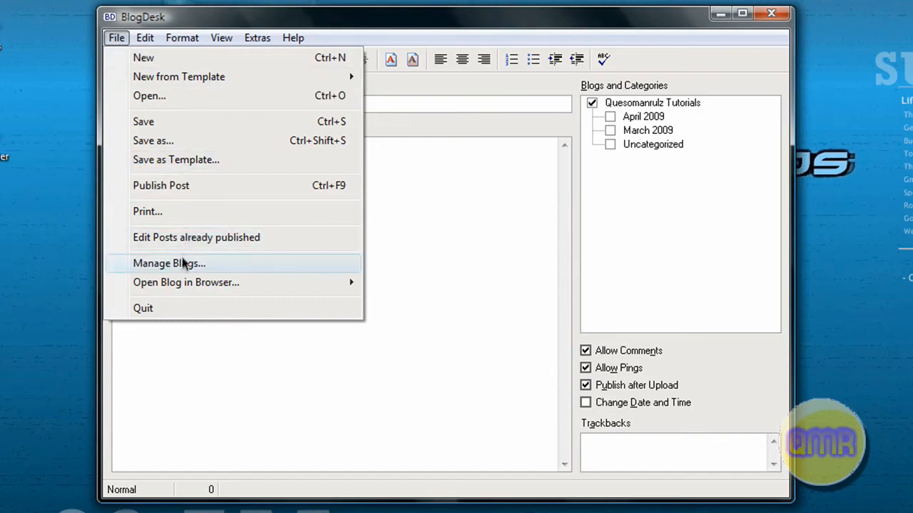
{"action": "left_click", "coordinate": [169, 262]}
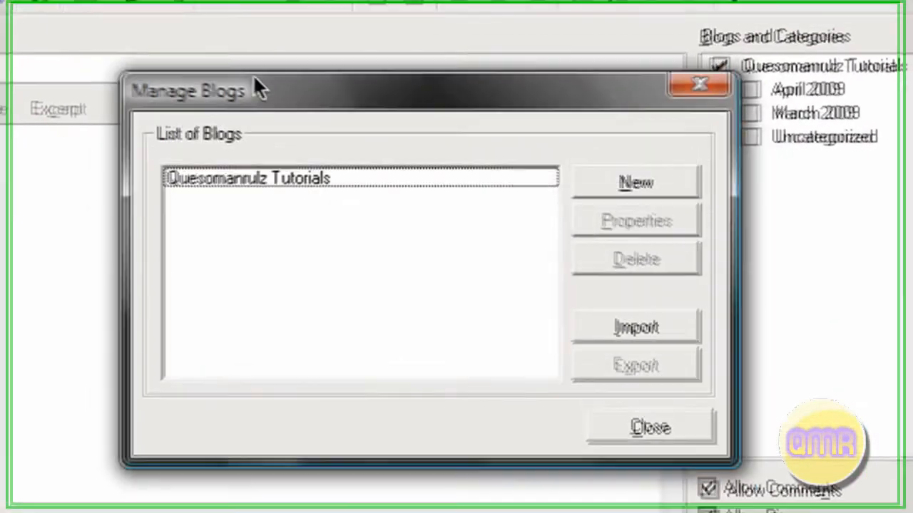
{"action": "left_click", "coordinate": [633, 182]}
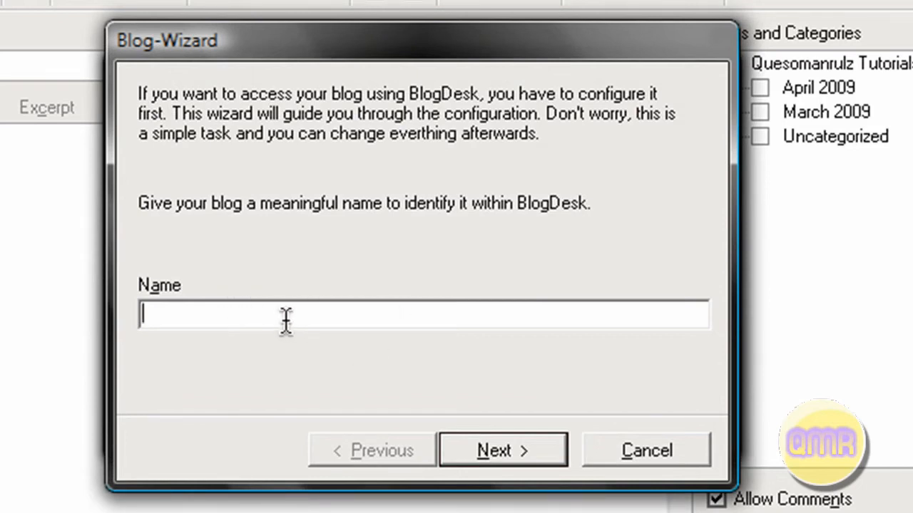
{"action": "type", "text": "Tes"}
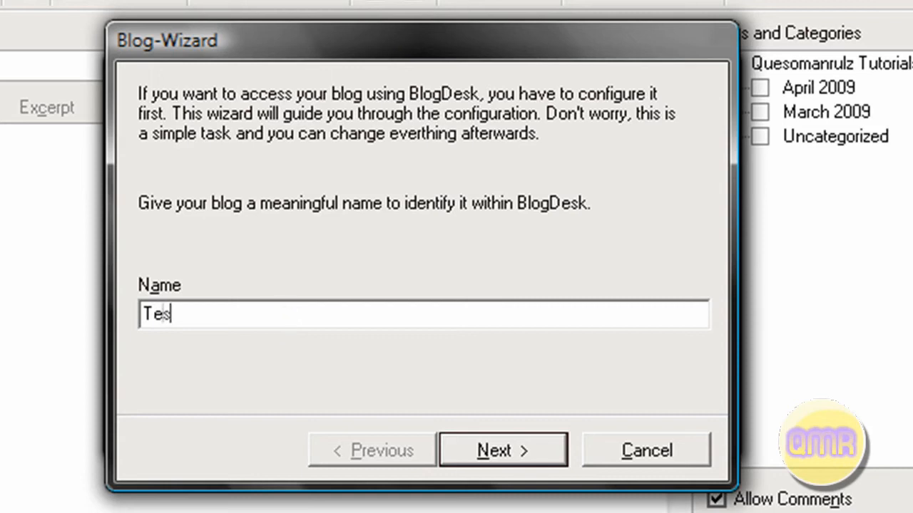
{"action": "left_click", "coordinate": [502, 450]}
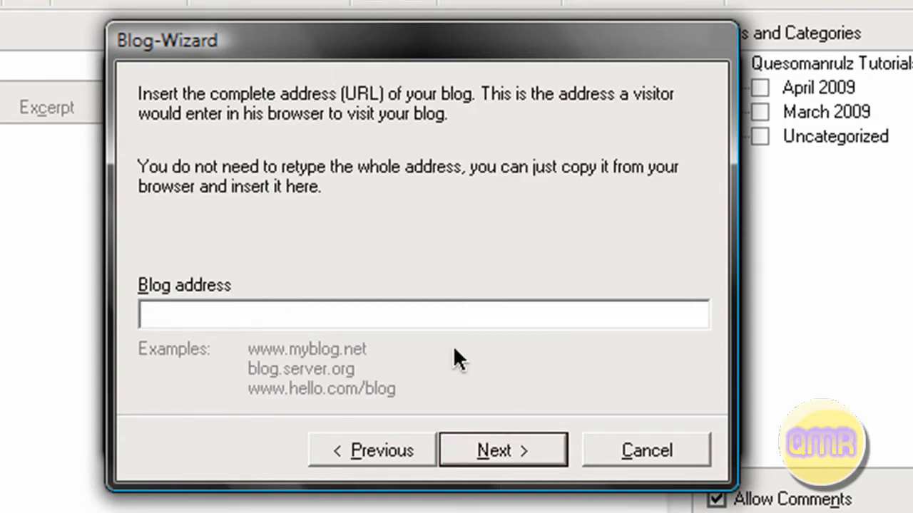
{"action": "type", "text": "ww.ques"}
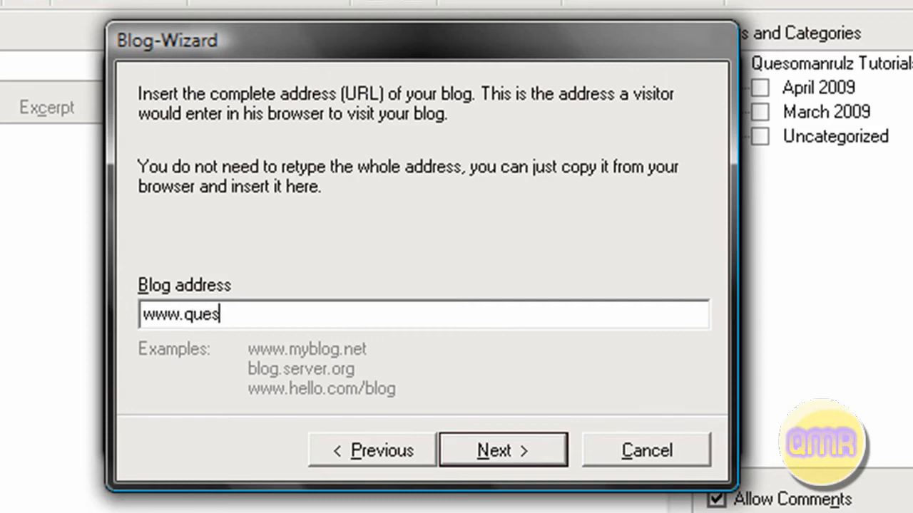
{"action": "type", "text": "omanrulzt"}
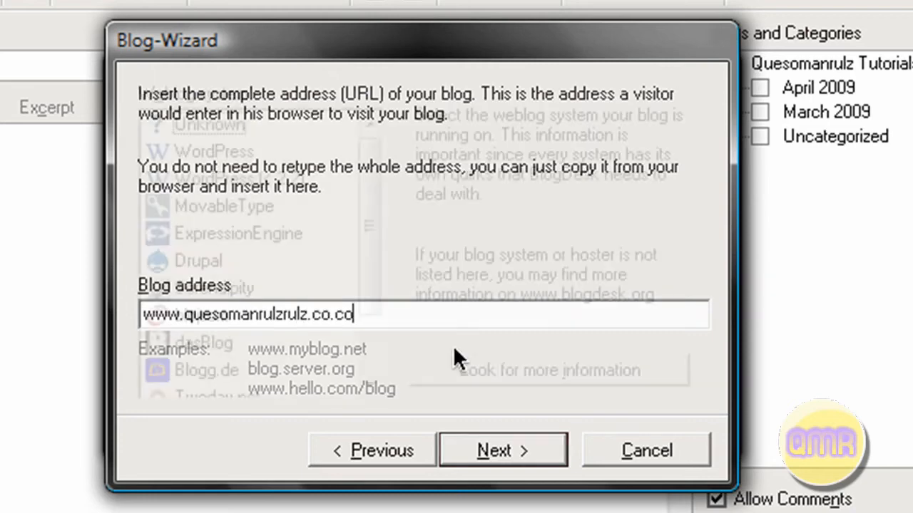
{"action": "left_click", "coordinate": [381, 451]}
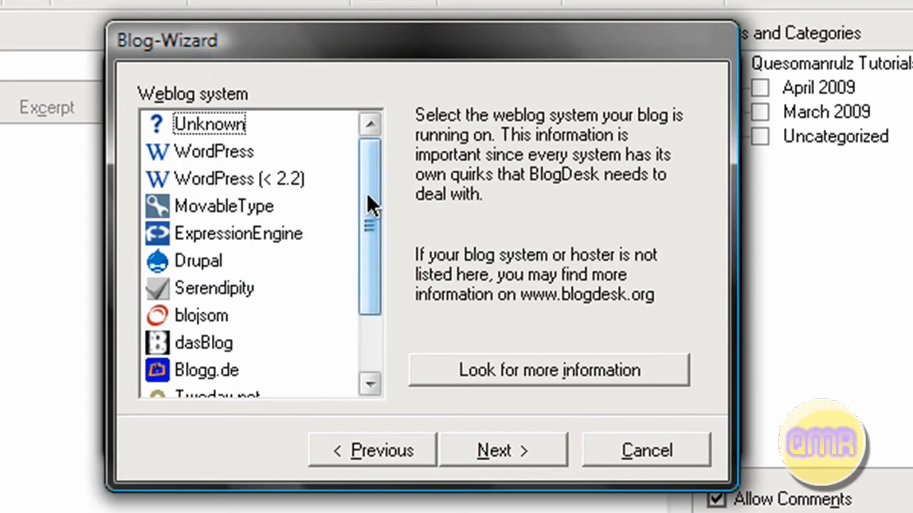
Choose WordPress as the weblog system and continue to the entry point settings.
{"action": "scroll", "scroll_direction": "down", "scroll_amount": 3}
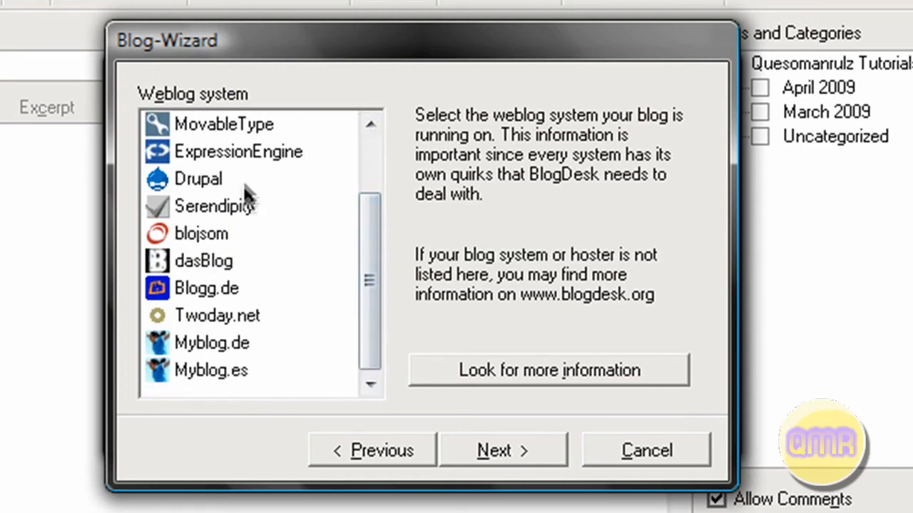
{"action": "mouse_move", "coordinate": [231, 254]}
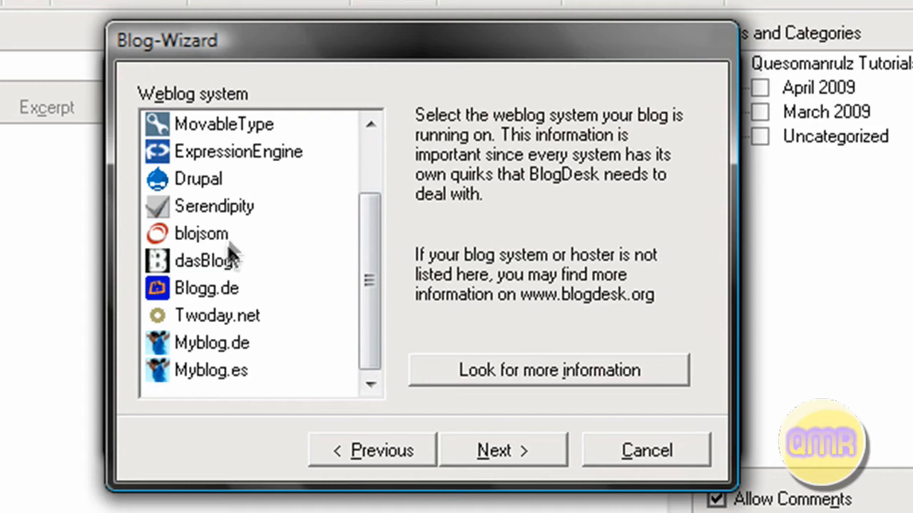
{"action": "mouse_move", "coordinate": [283, 335]}
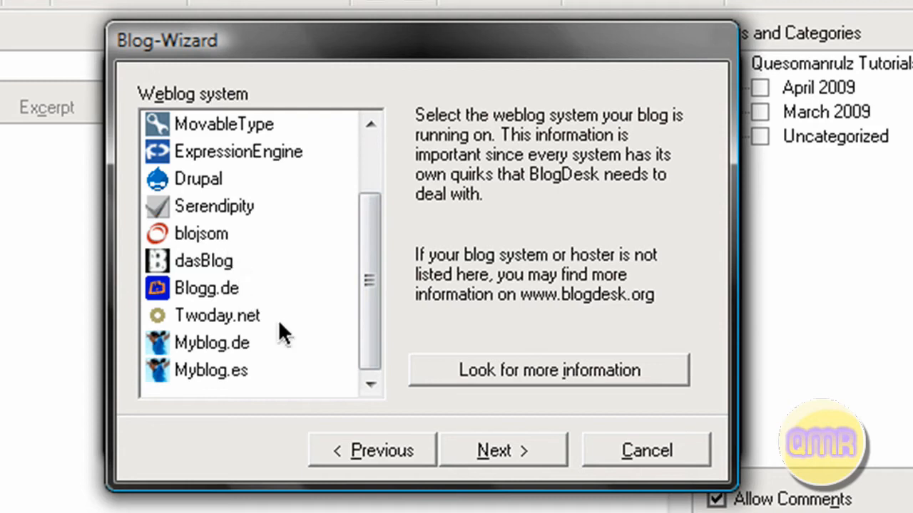
{"action": "mouse_move", "coordinate": [257, 357]}
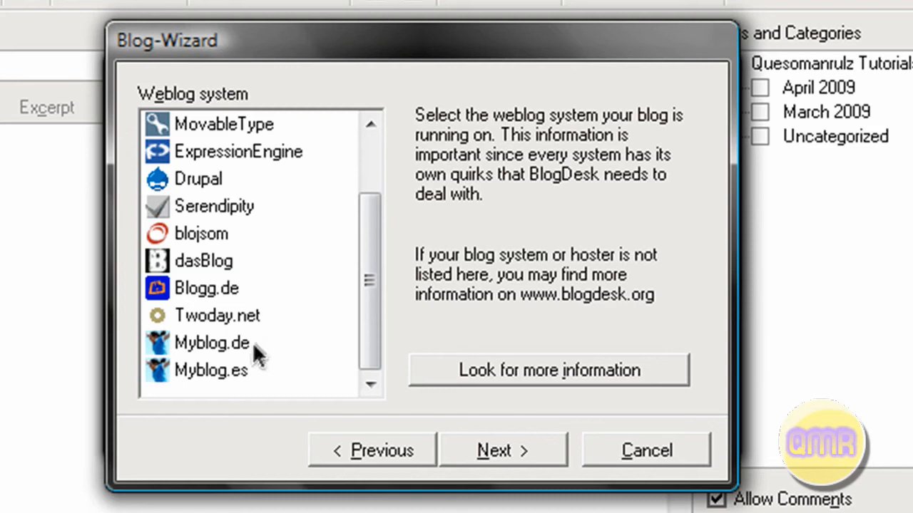
{"action": "mouse_move", "coordinate": [341, 278]}
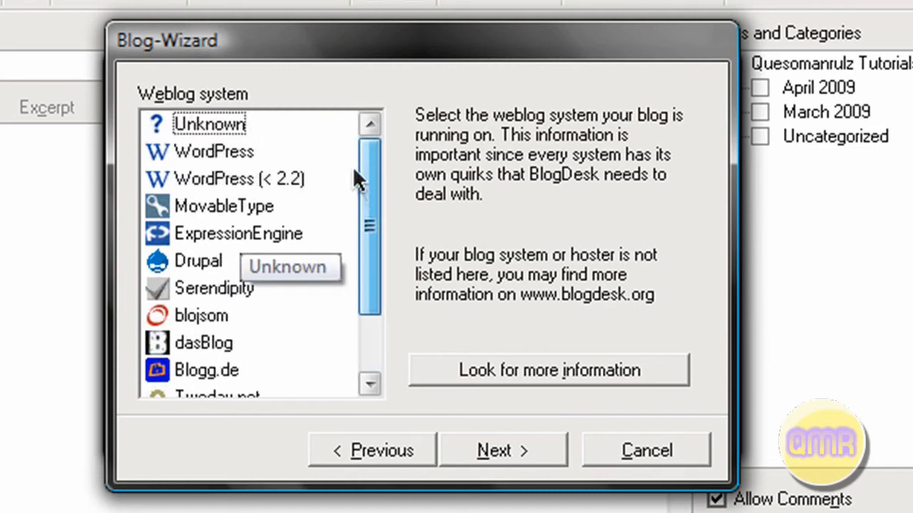
{"action": "left_click", "coordinate": [237, 179]}
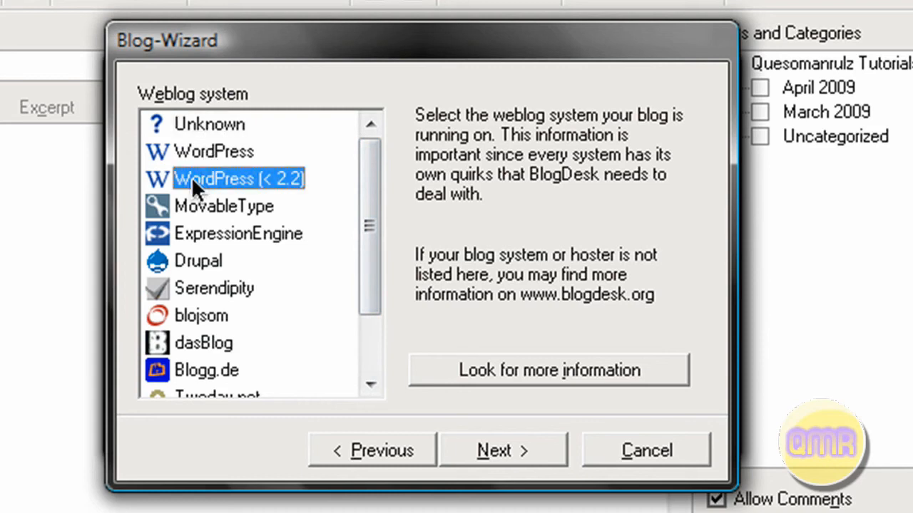
{"action": "left_click", "coordinate": [215, 151]}
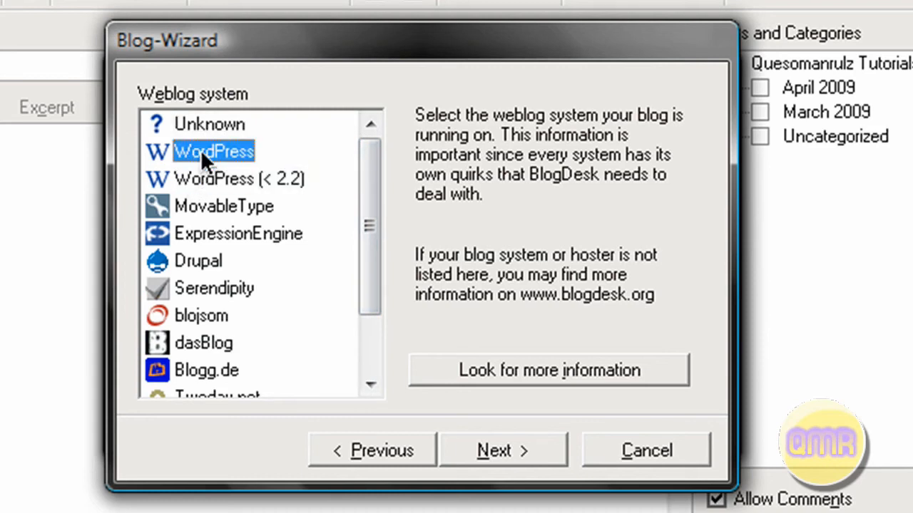
{"action": "left_click", "coordinate": [502, 451]}
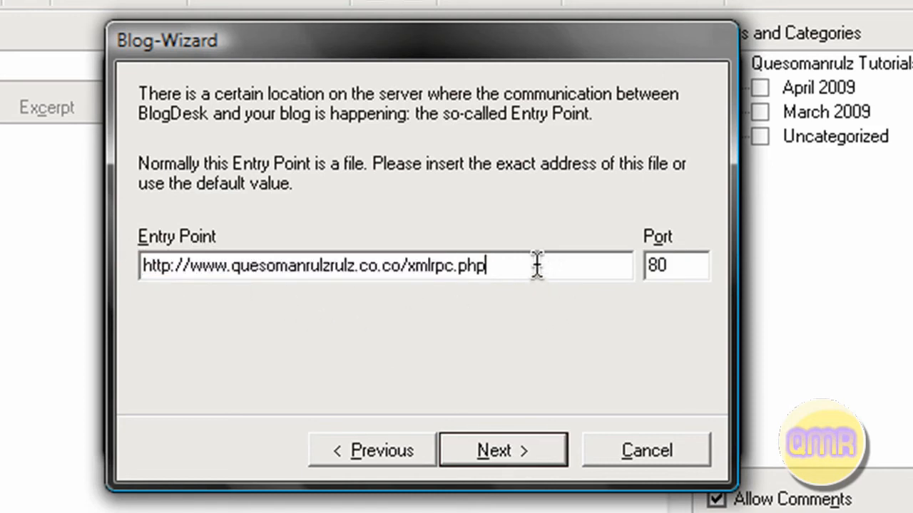
Accept the default xmlrpc.php entry point on port 80 and pass the login step.
{"action": "left_click", "coordinate": [502, 451]}
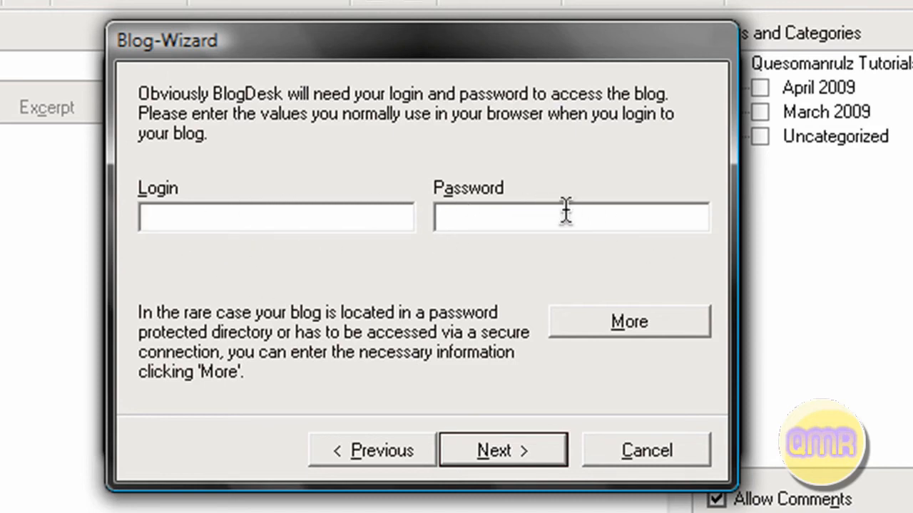
{"action": "left_click", "coordinate": [276, 217]}
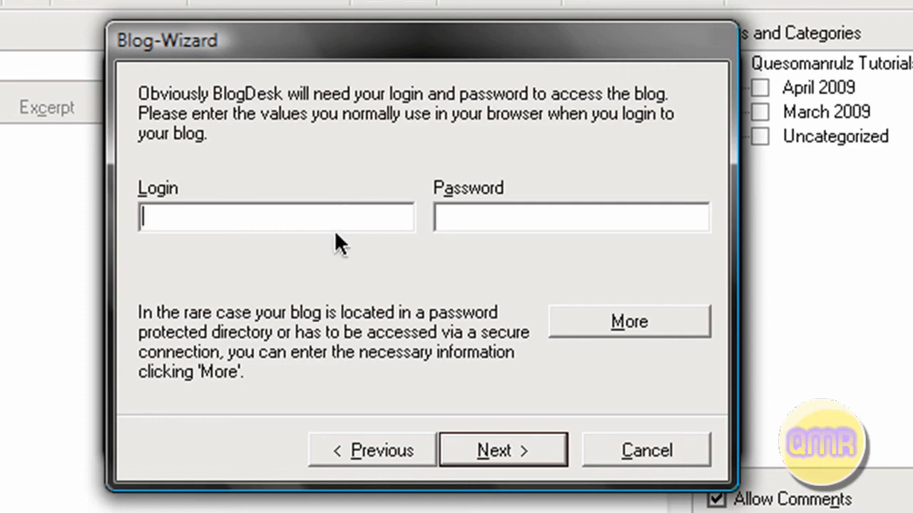
{"action": "mouse_move", "coordinate": [477, 431]}
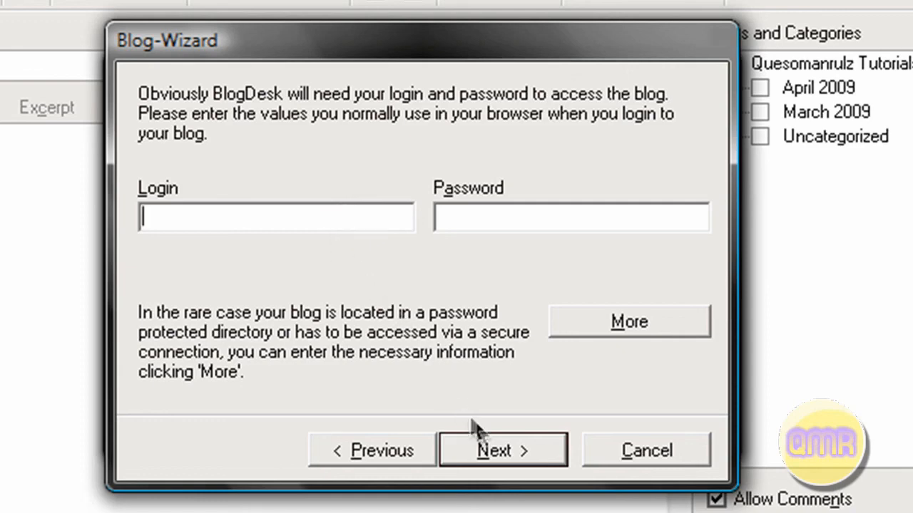
{"action": "left_click", "coordinate": [502, 450]}
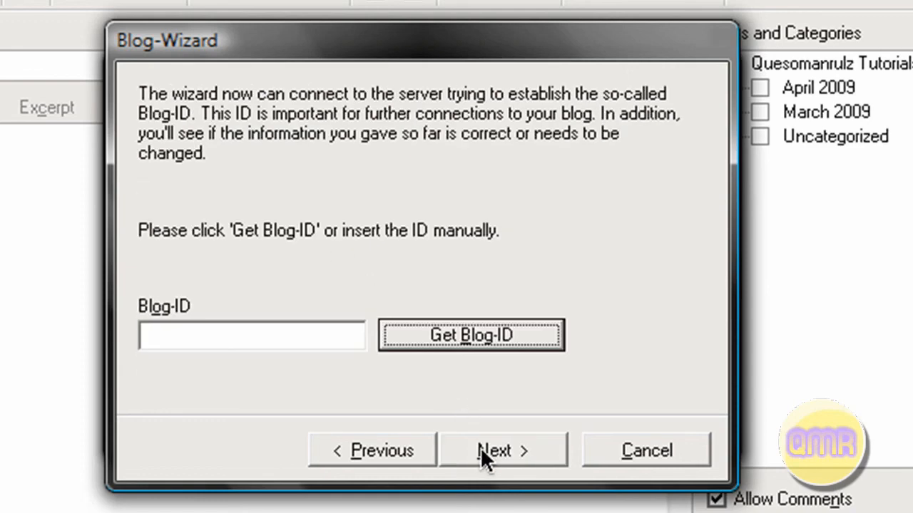
{"action": "mouse_move", "coordinate": [494, 416]}
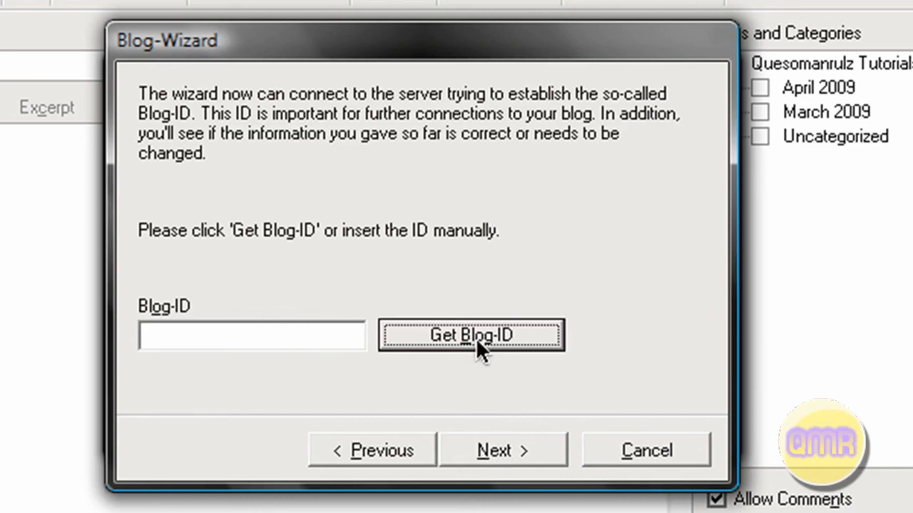
Attempt Get Blog-ID, dismiss the XML parsing error, and continue past Categories and Upload to the final page.
{"action": "left_click", "coordinate": [470, 335]}
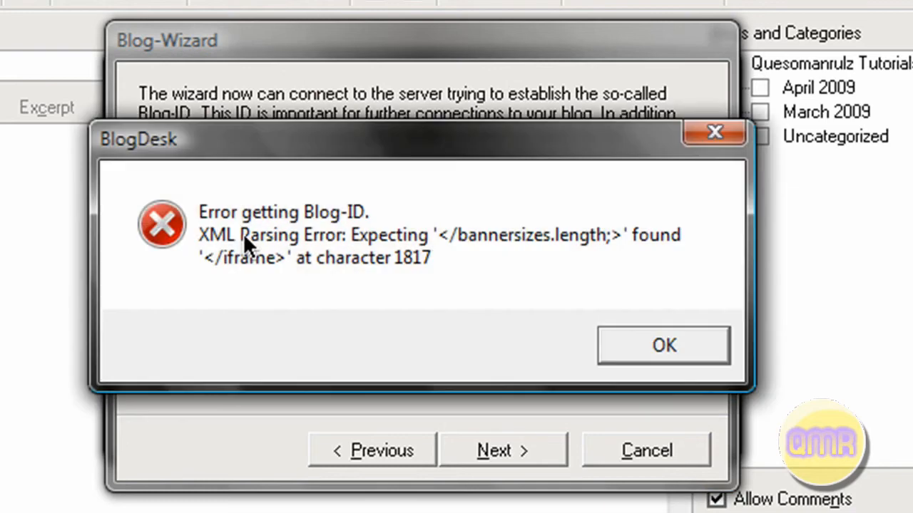
{"action": "left_click", "coordinate": [662, 345]}
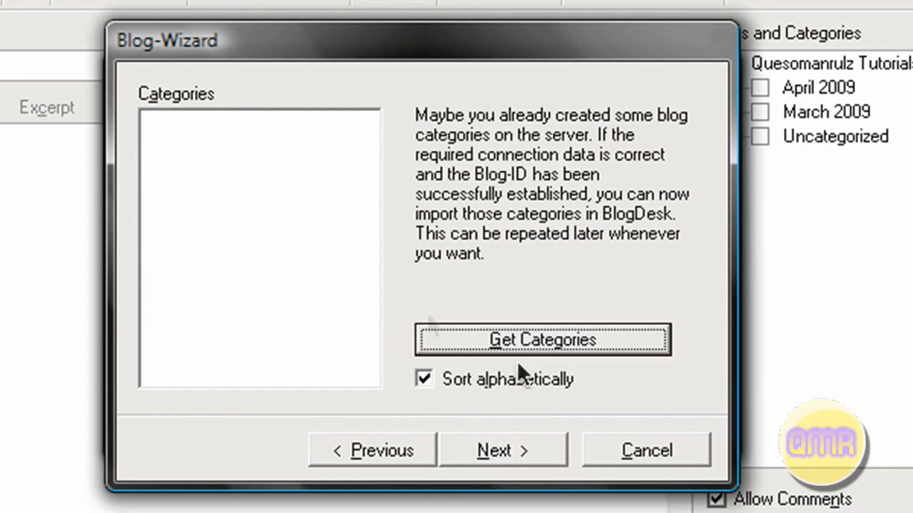
{"action": "left_click", "coordinate": [504, 451]}
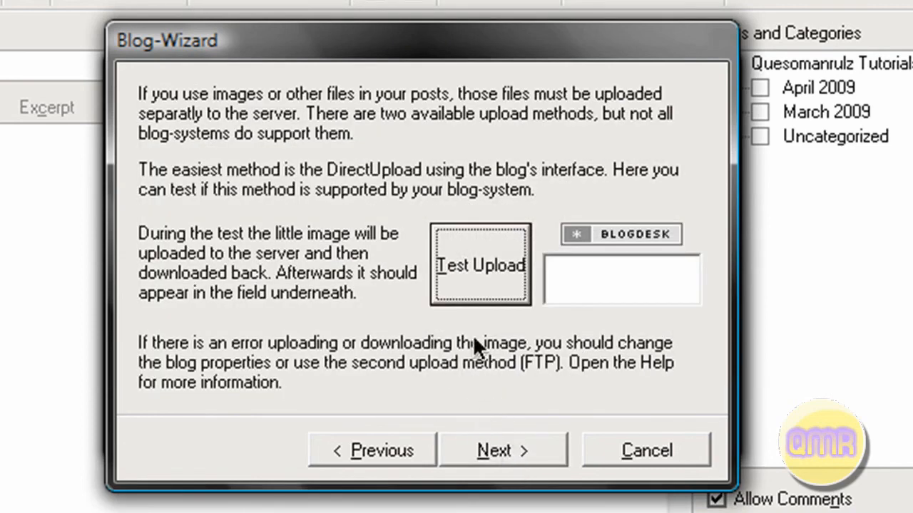
{"action": "left_click", "coordinate": [503, 451]}
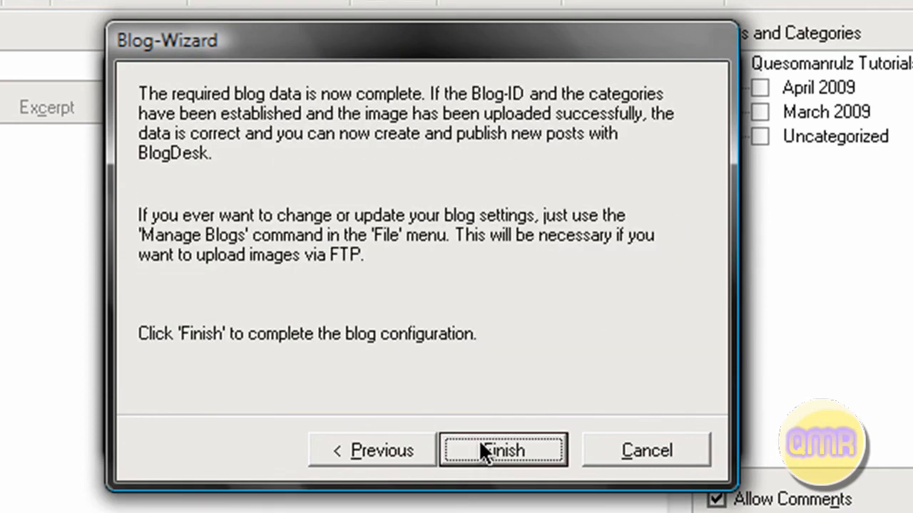
Finish the wizard to add the Test blog, then delete it, leaving only Quesomanrulz Tutorials.
{"action": "left_click", "coordinate": [502, 451]}
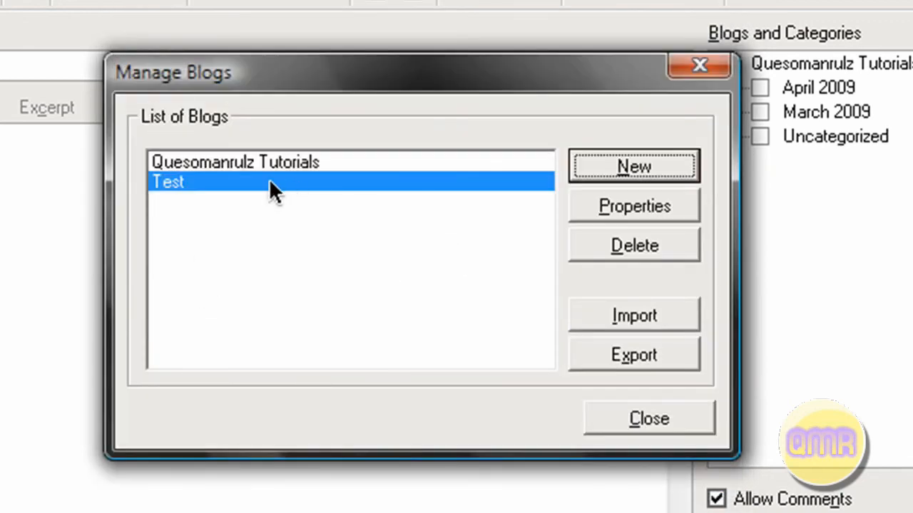
{"action": "mouse_move", "coordinate": [231, 331]}
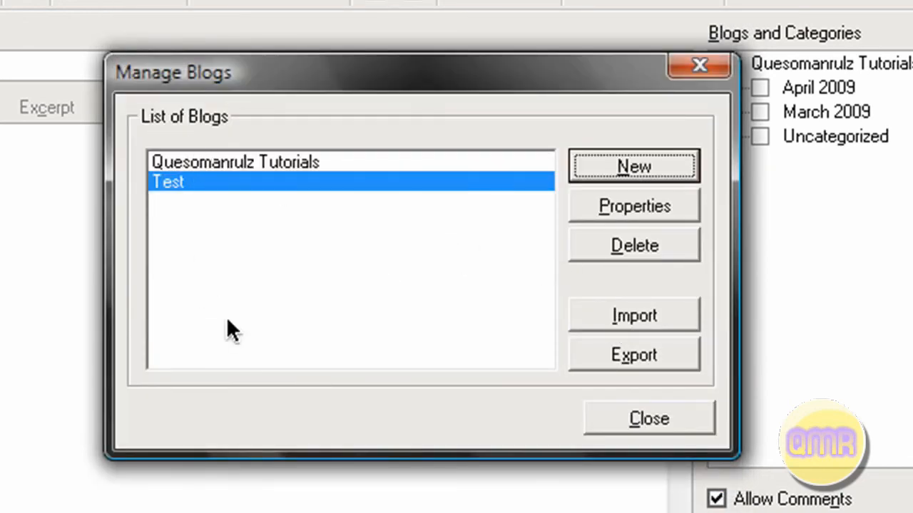
{"action": "mouse_move", "coordinate": [316, 209]}
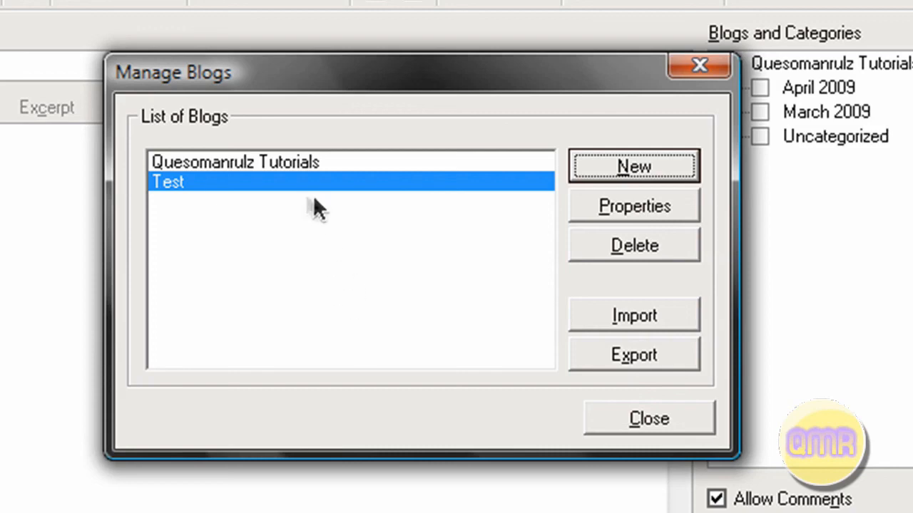
{"action": "mouse_move", "coordinate": [655, 268]}
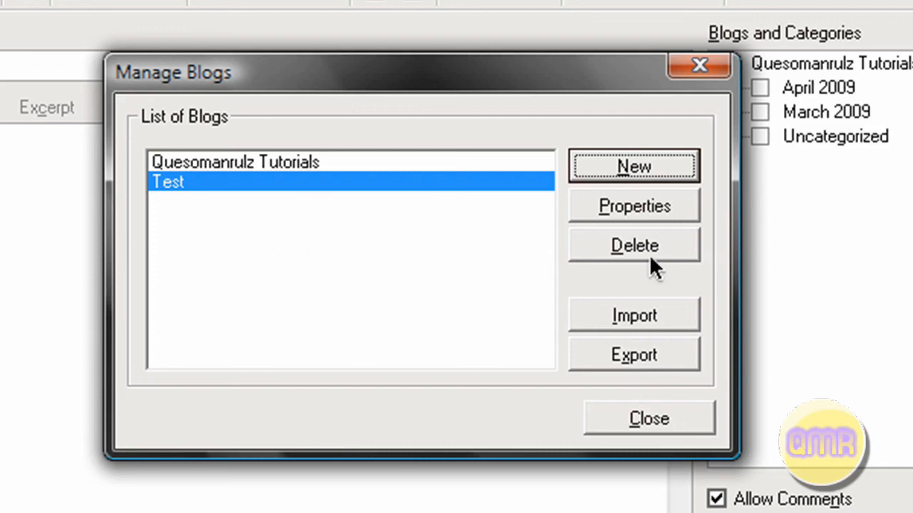
{"action": "left_click", "coordinate": [633, 245]}
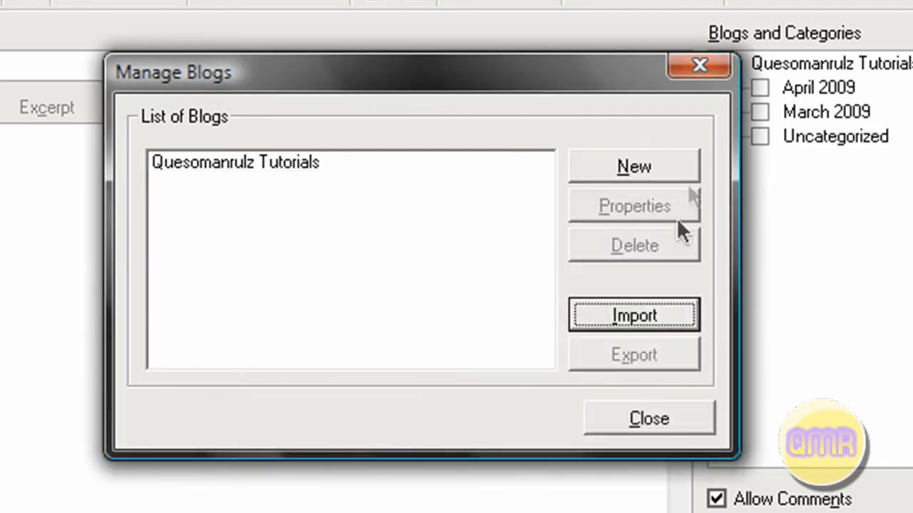